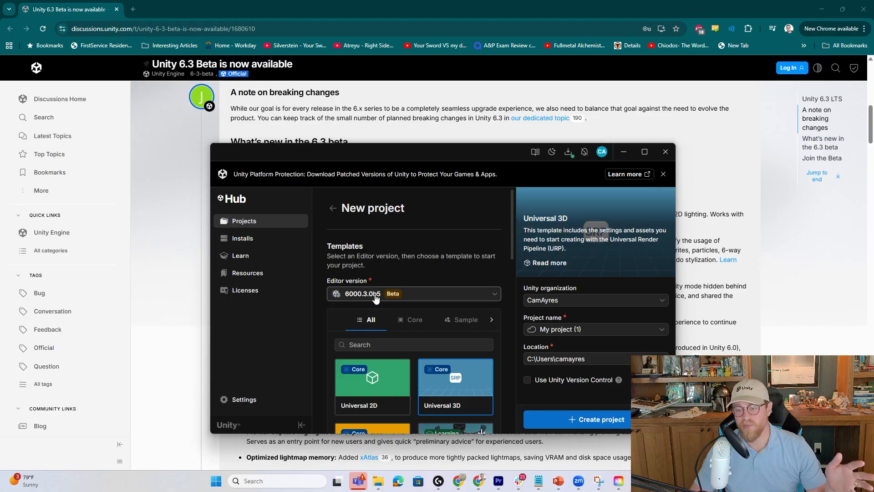
# Step: Name the new Universal 3D project UI_Toolkit_CustomShaders_PostProcessing
pyautogui.click(595, 330)
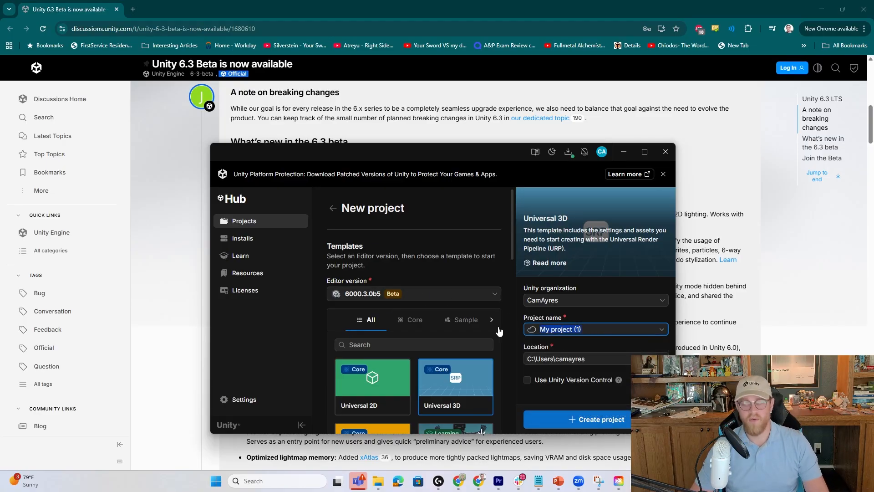
pyautogui.write('UI_Toolkit_CustomShaders')
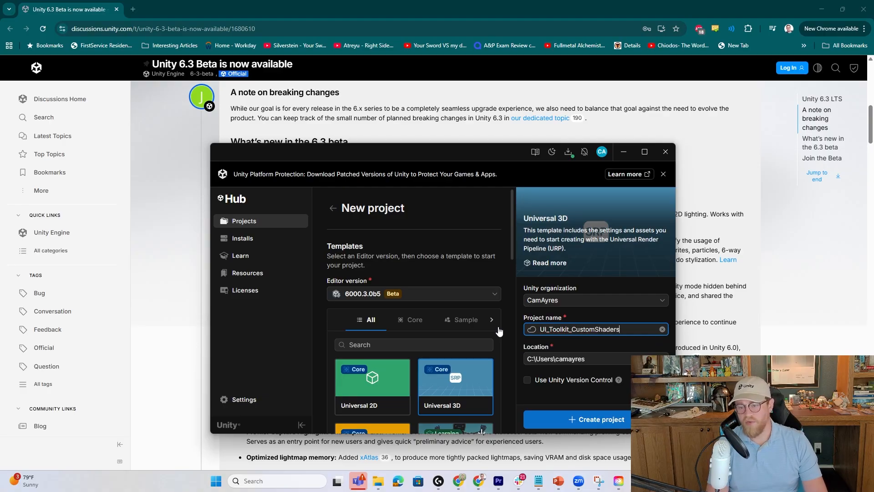
pyautogui.write('_')
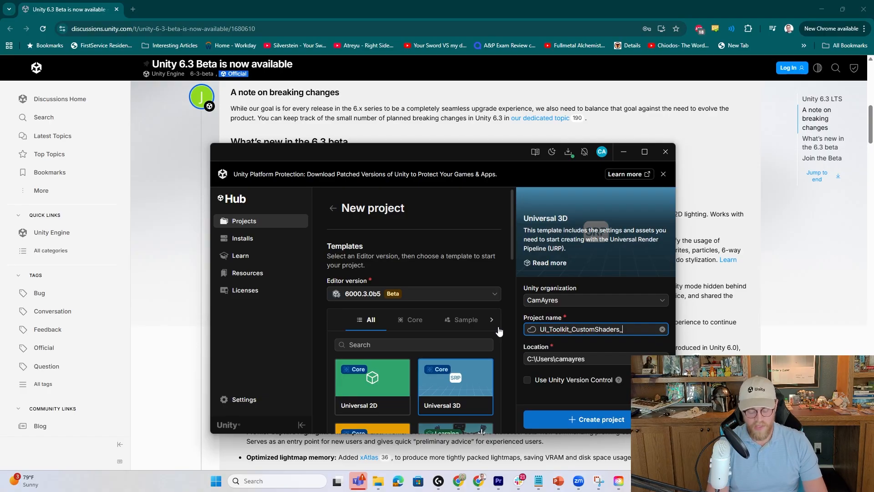
pyautogui.write('PostProcessing')
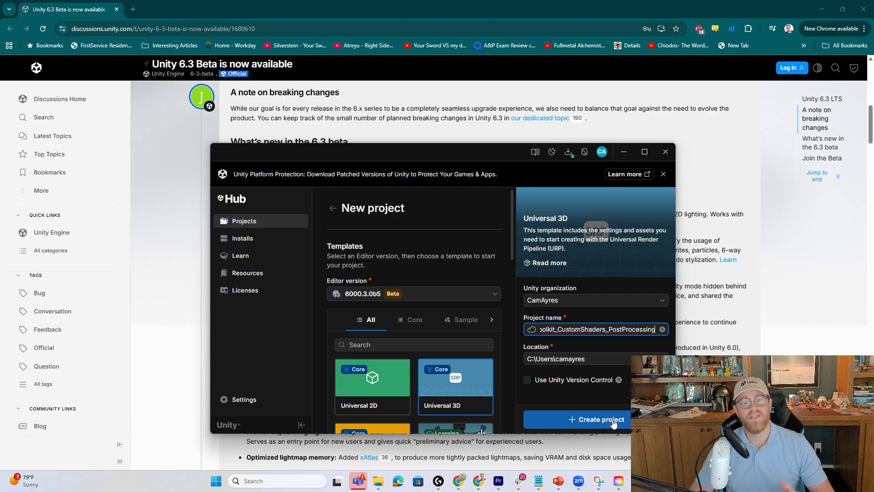
pyautogui.moveTo(612, 418)
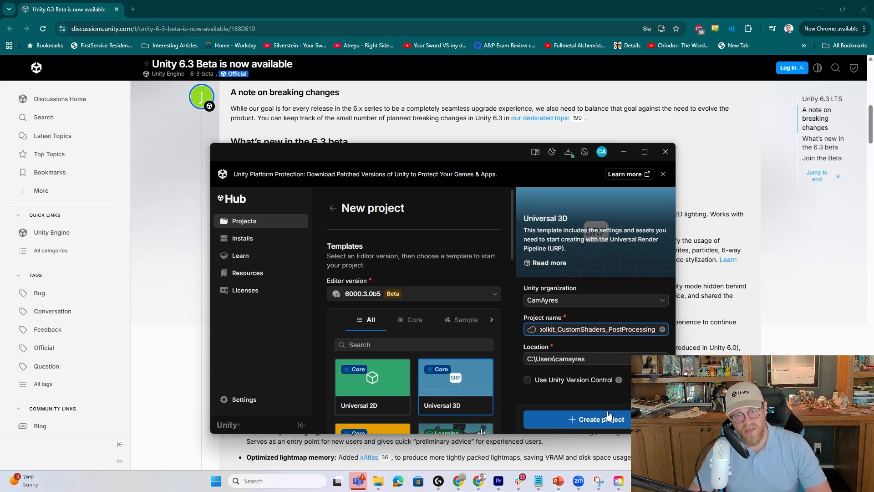
# Step: Create the project and bring up the UI Builder window in the editor
pyautogui.click(595, 419)
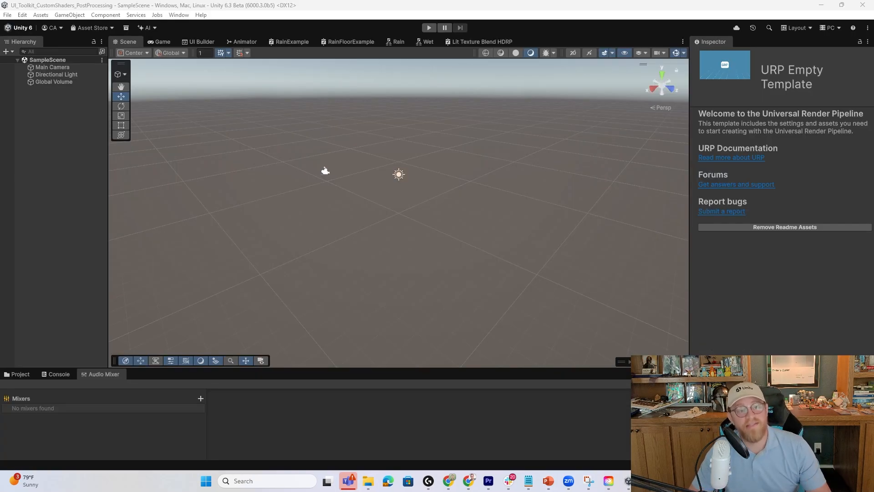
pyautogui.moveTo(433, 211)
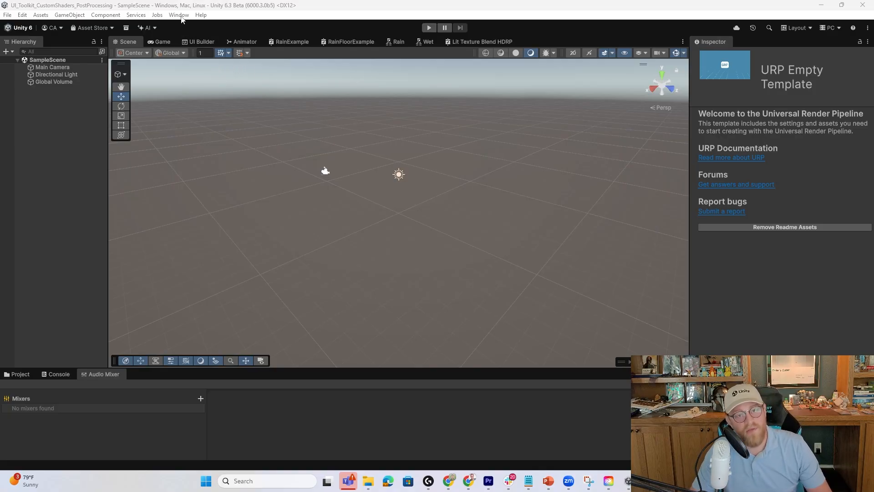
pyautogui.click(178, 14)
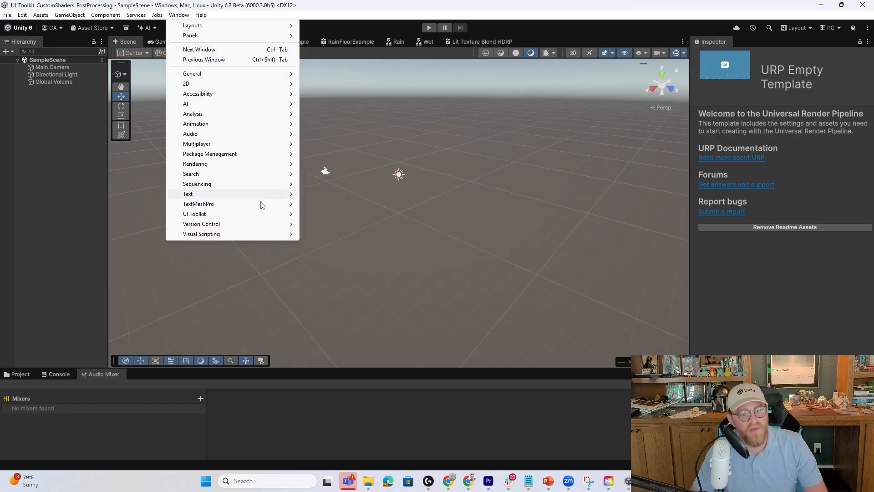
pyautogui.moveTo(195, 213)
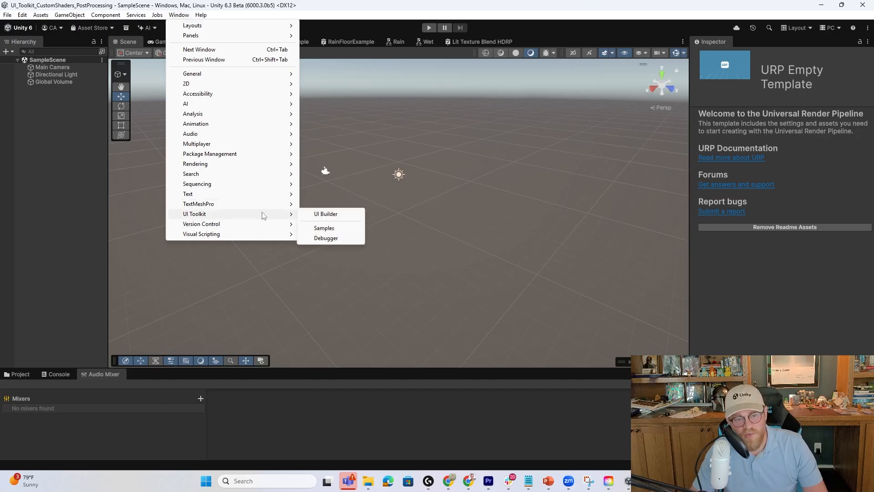
pyautogui.click(326, 213)
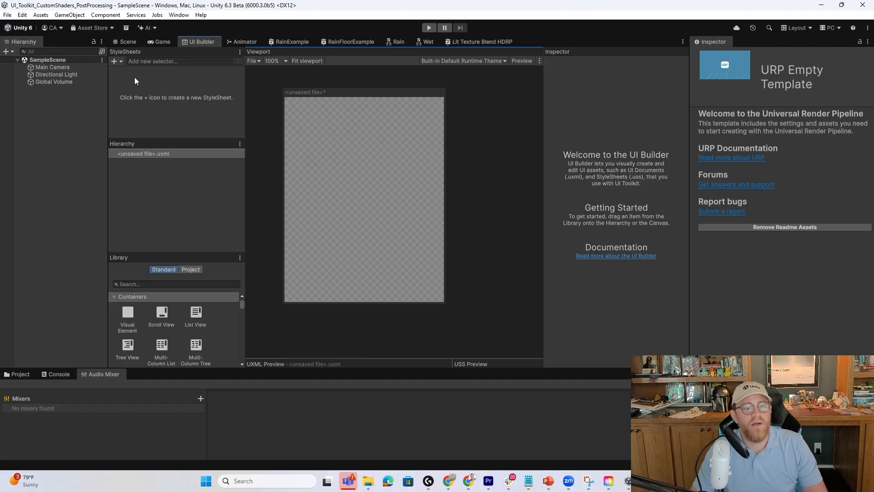
# Step: Save the empty UI document as UI_PP_Shader.uxml in Assets
pyautogui.click(252, 60)
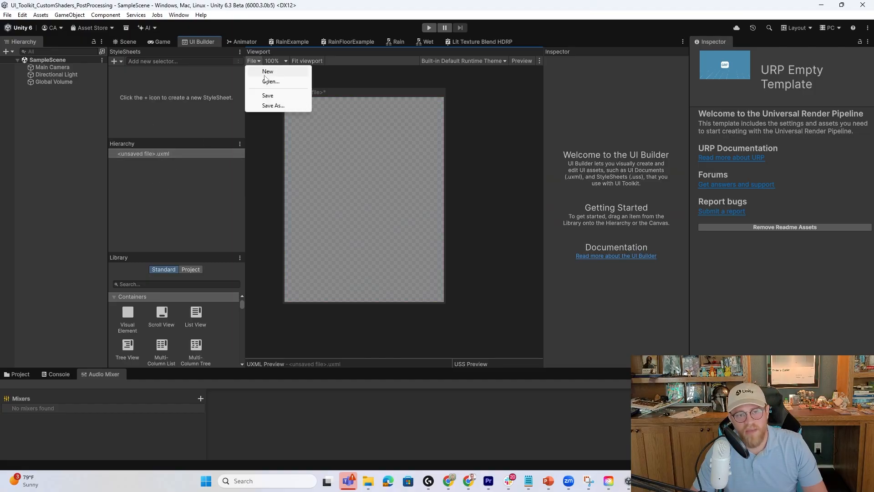
pyautogui.click(273, 105)
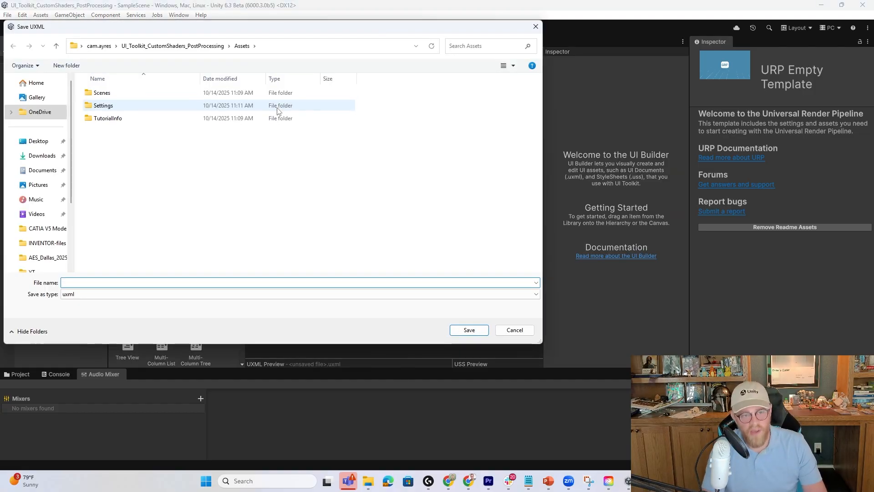
pyautogui.write('UI_PP')
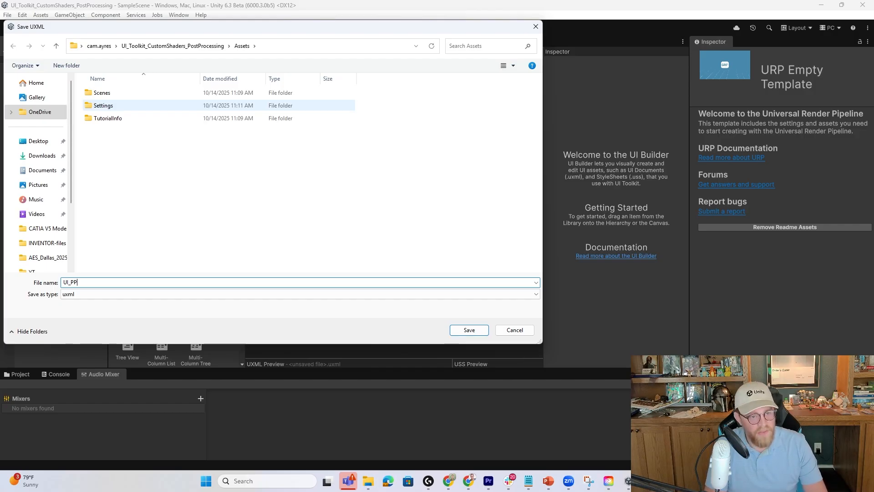
pyautogui.write('_Shader')
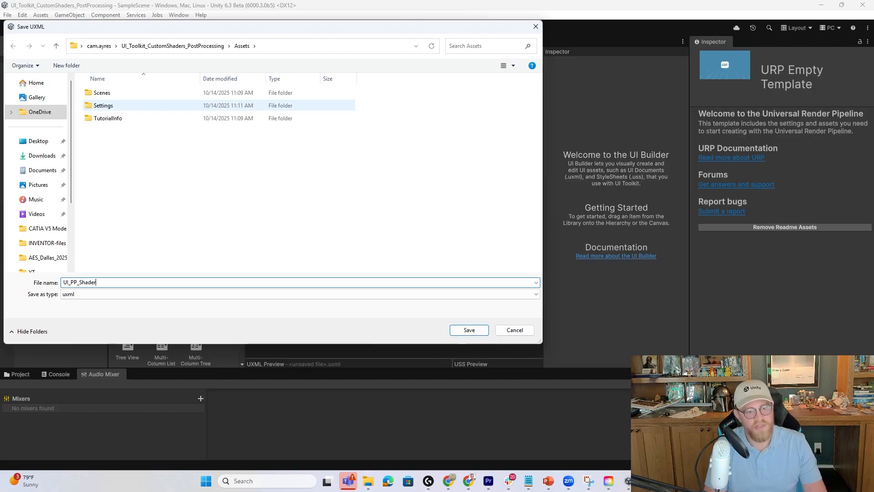
pyautogui.click(469, 330)
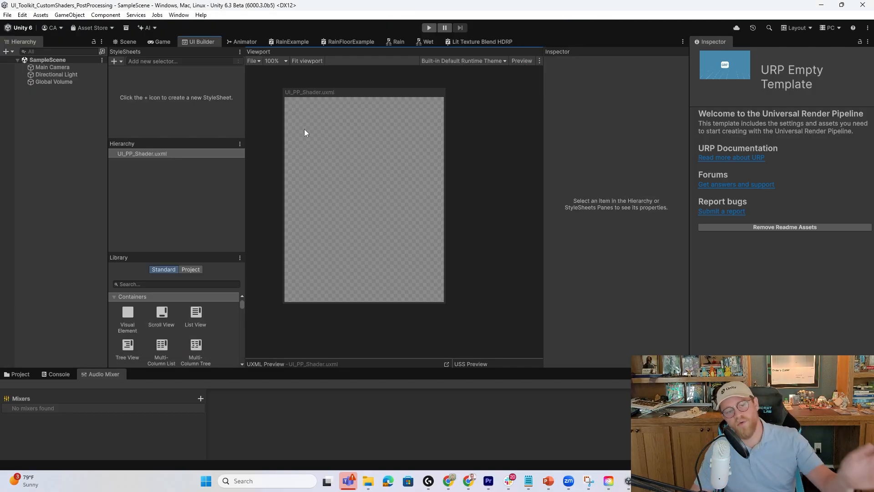
pyautogui.moveTo(316, 153)
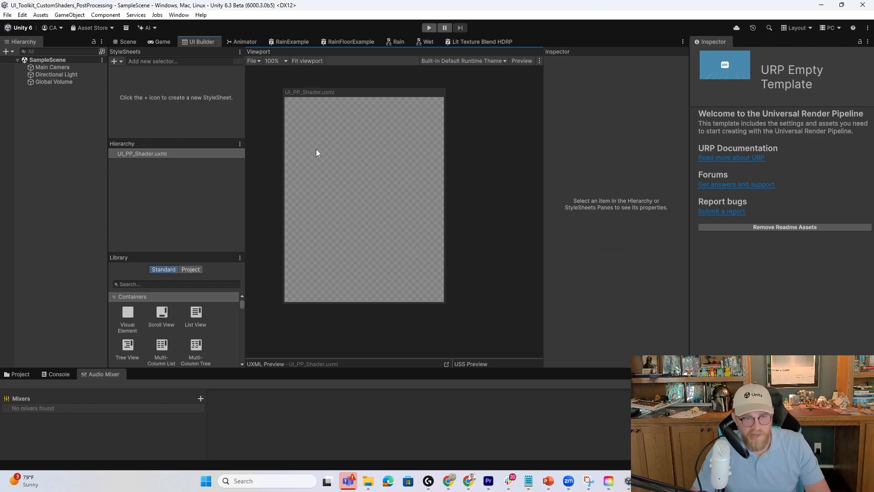
# Step: Add a Visual Element holding an Image with the Default-Checker texture as its source
pyautogui.click(141, 153)
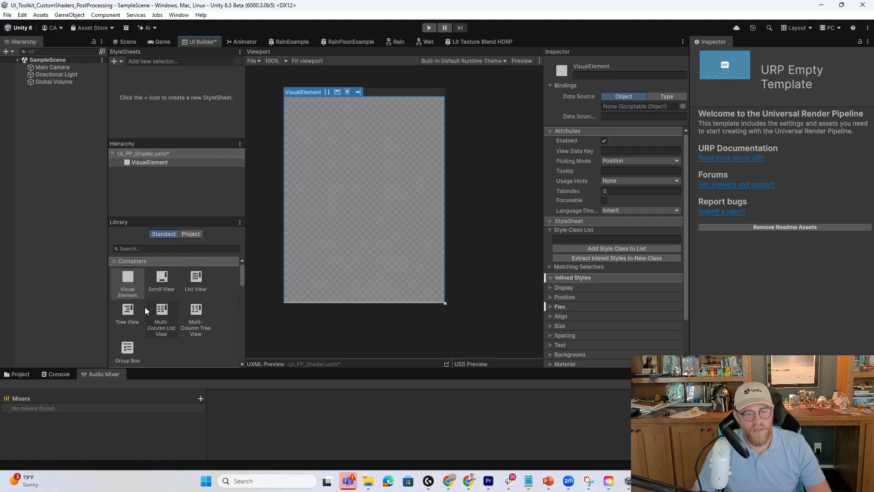
pyautogui.scroll(-3)
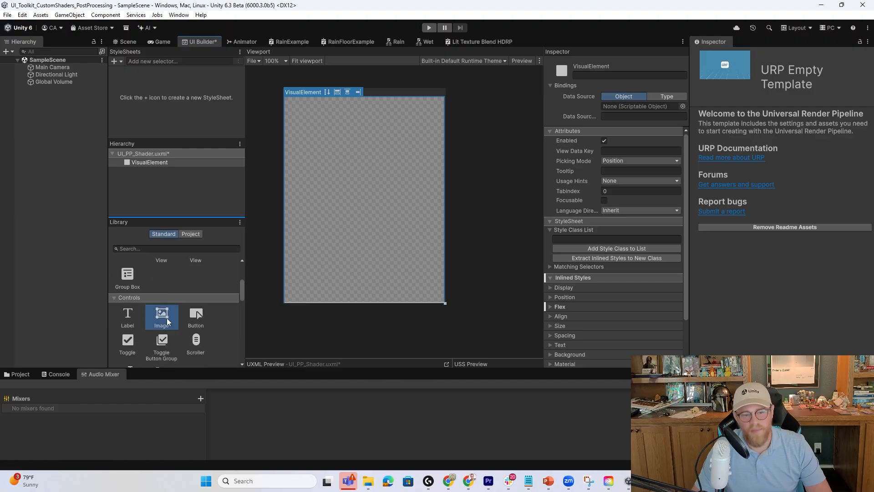
pyautogui.doubleClick(162, 317)
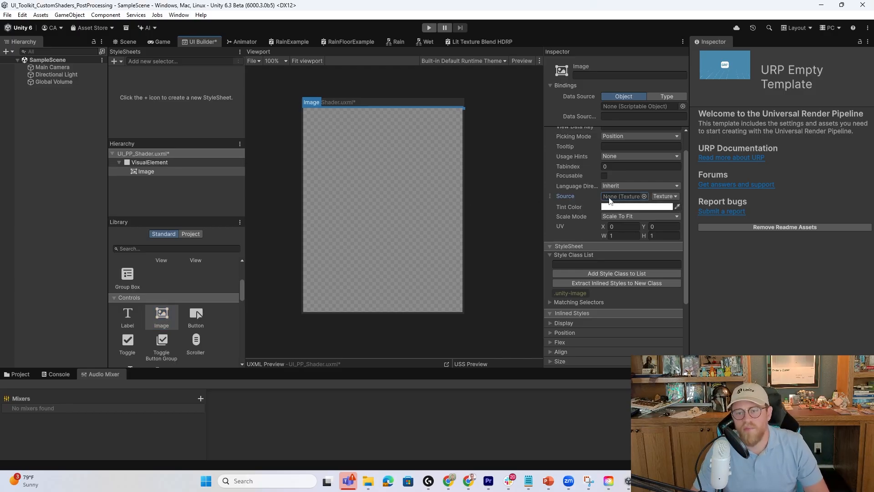
pyautogui.click(640, 196)
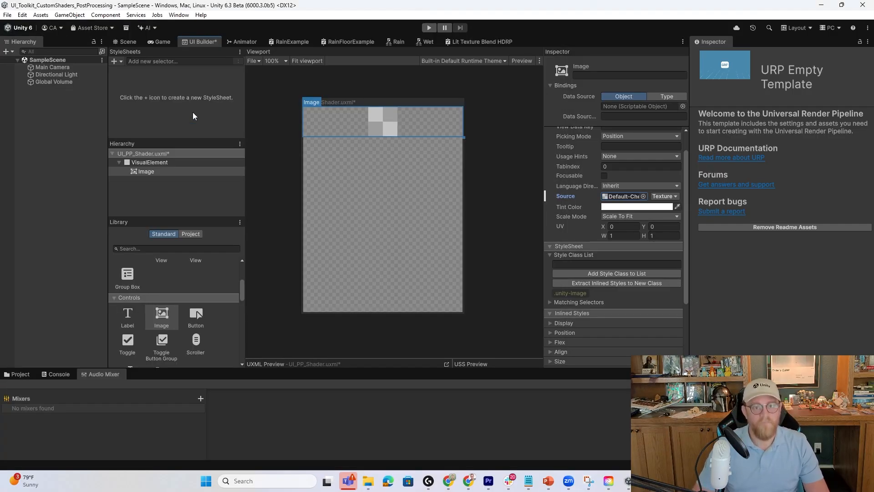
# Step: Set the Visual Element's Justify Content to center so the image sits vertically centered
pyautogui.click(149, 162)
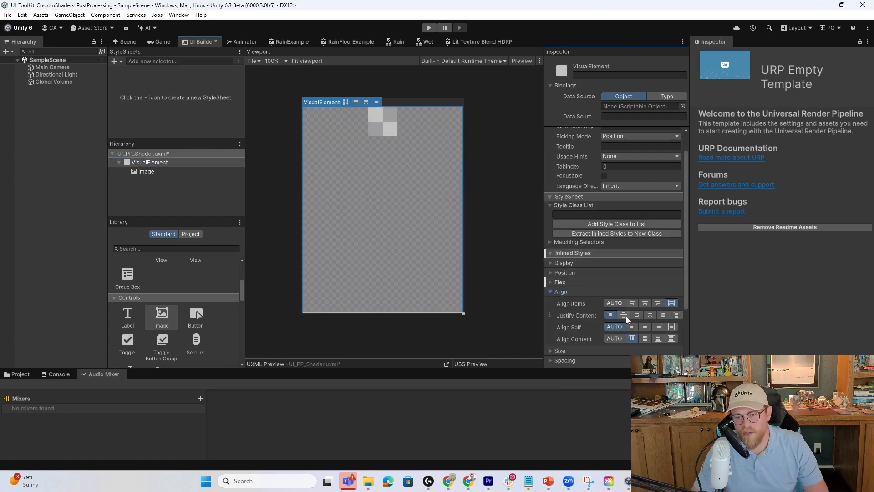
pyautogui.click(622, 314)
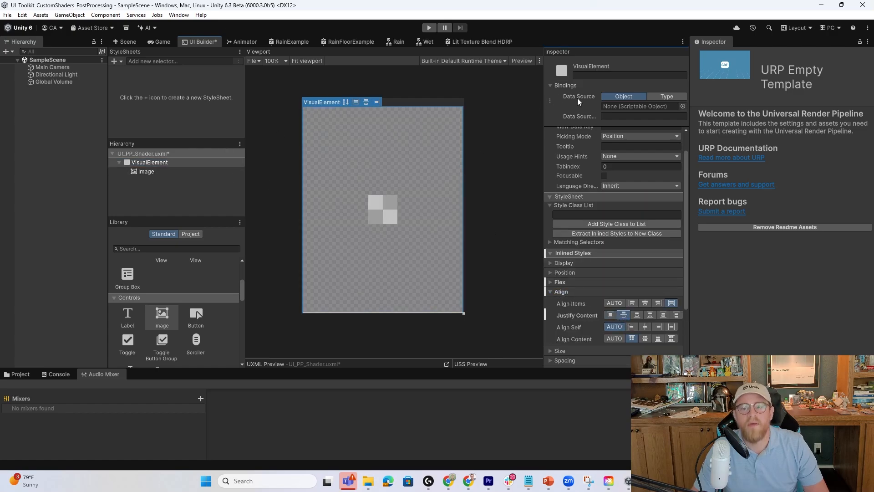
# Step: Enable a Main Camera canvas background and Match Game View on the document root, then save
pyautogui.click(141, 153)
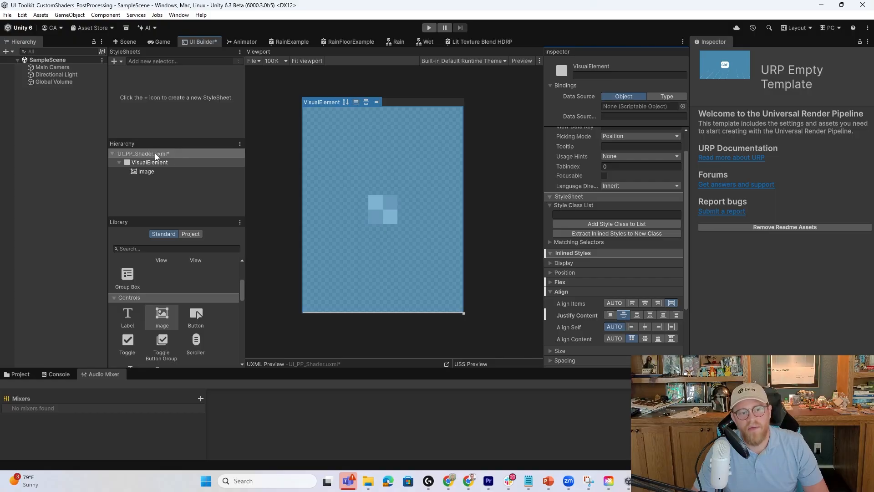
pyautogui.click(142, 153)
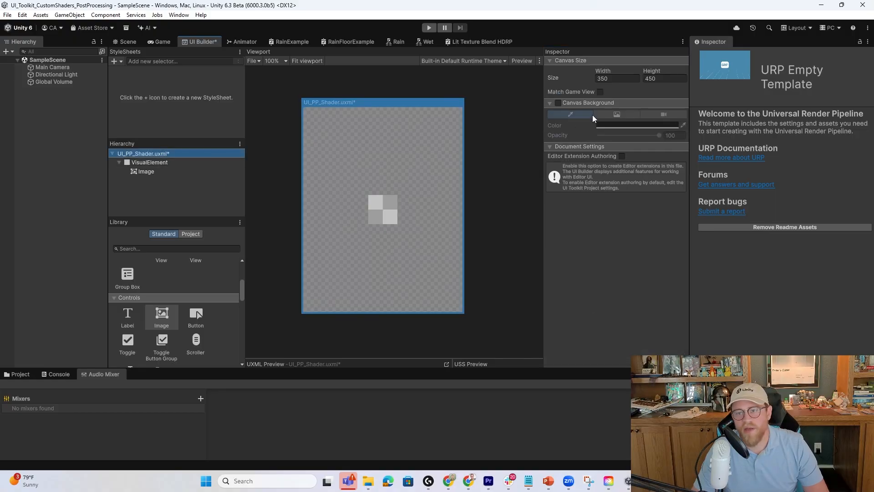
pyautogui.click(663, 114)
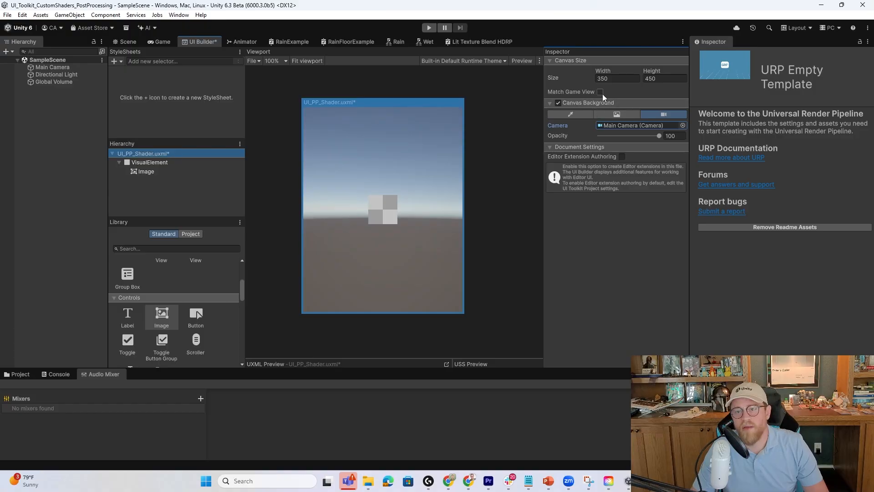
pyautogui.click(600, 92)
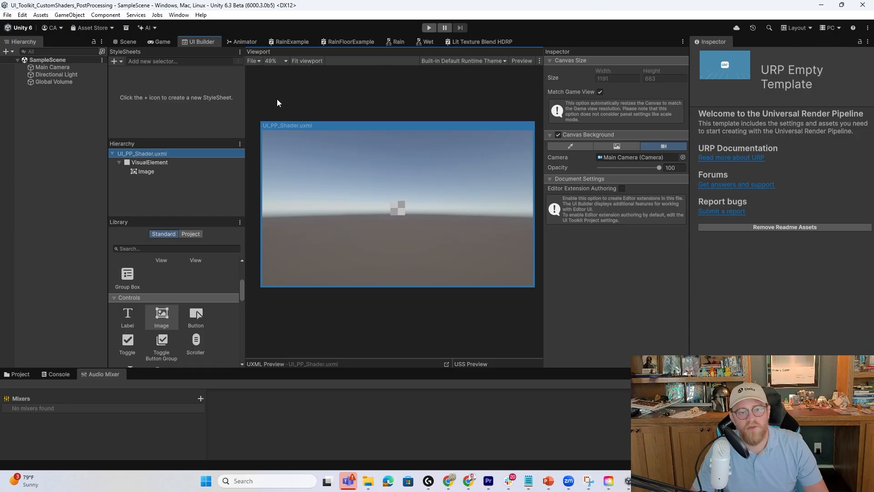
pyautogui.click(127, 41)
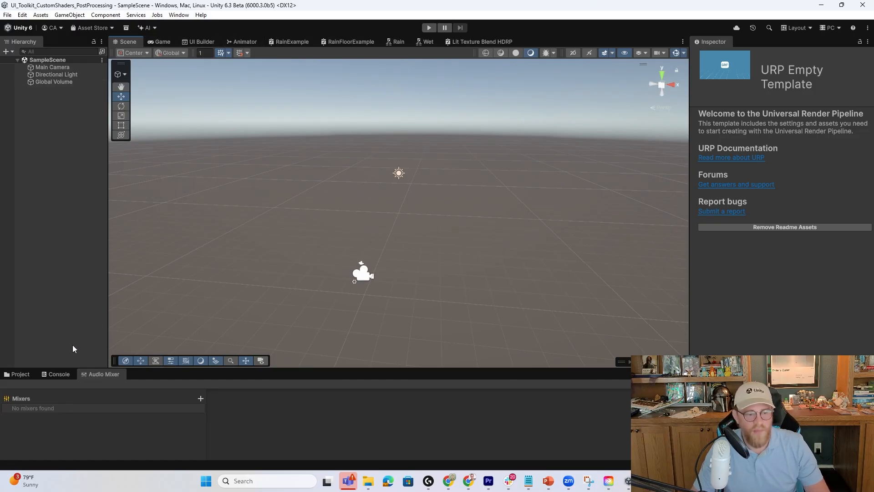
pyautogui.click(20, 373)
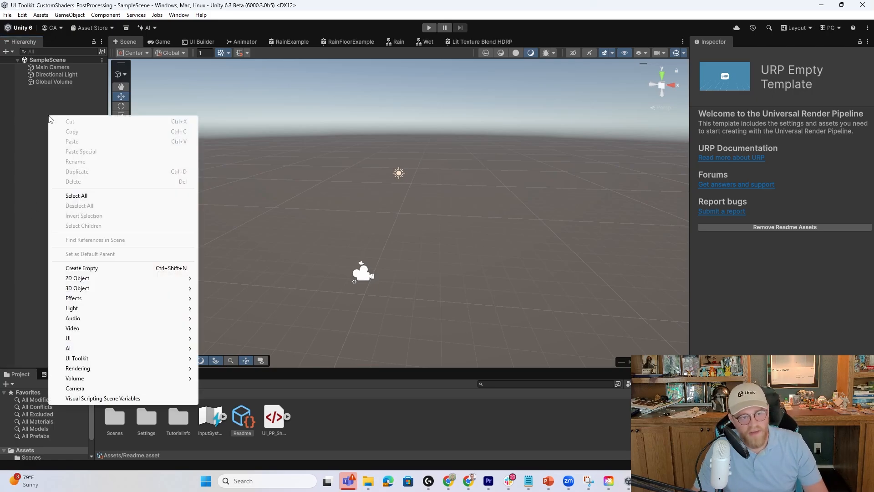
pyautogui.moveTo(92, 360)
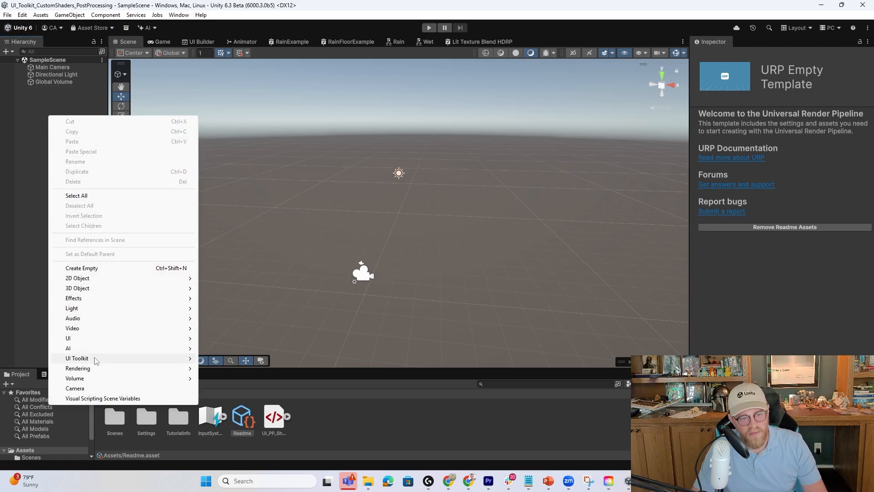
pyautogui.click(76, 358)
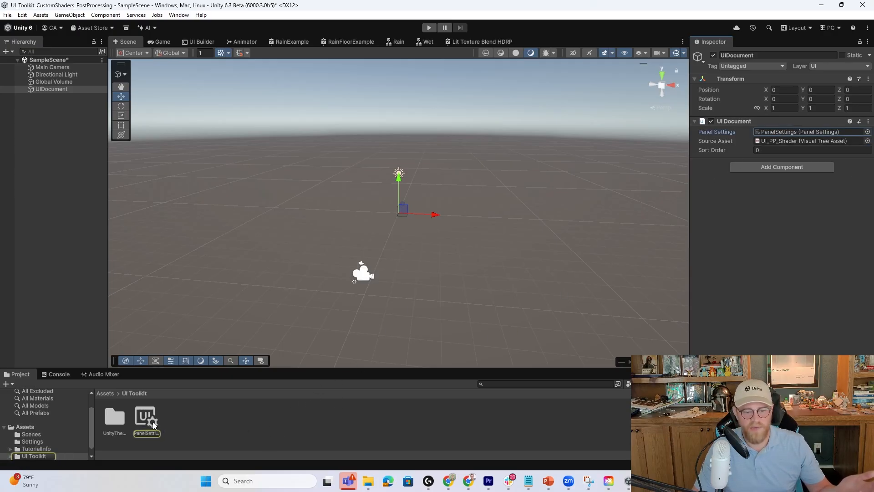
pyautogui.click(146, 416)
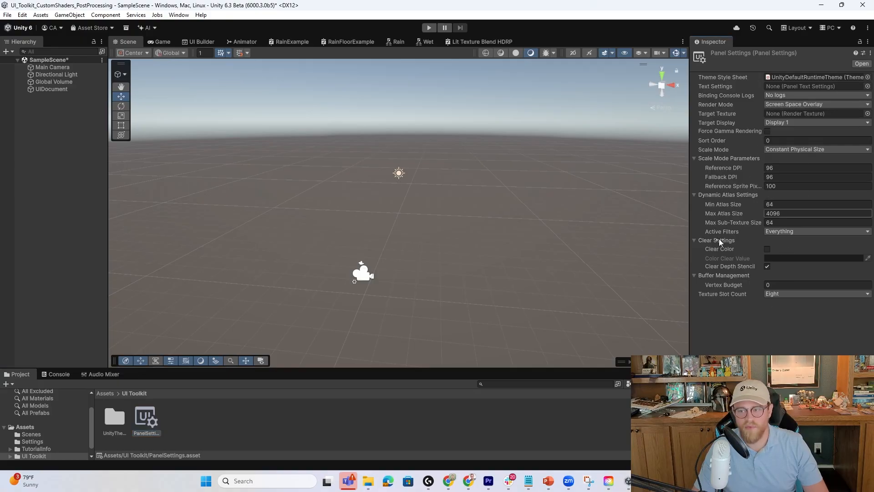
pyautogui.click(54, 82)
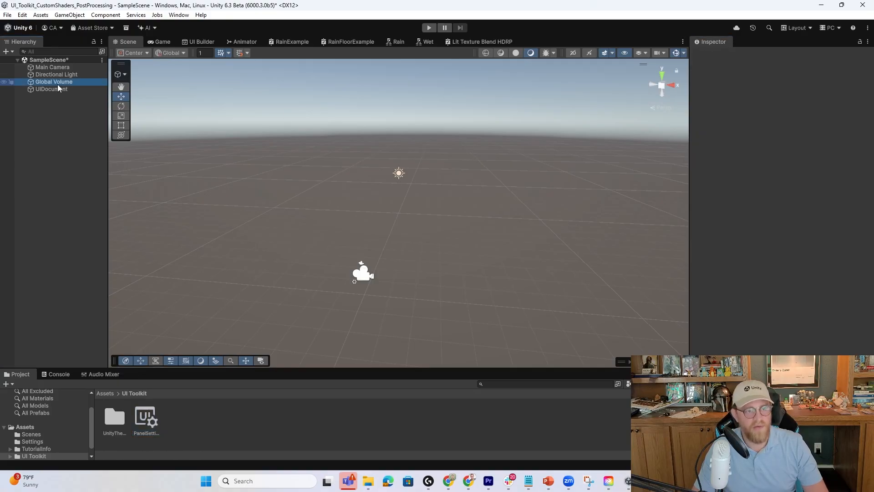
pyautogui.click(51, 90)
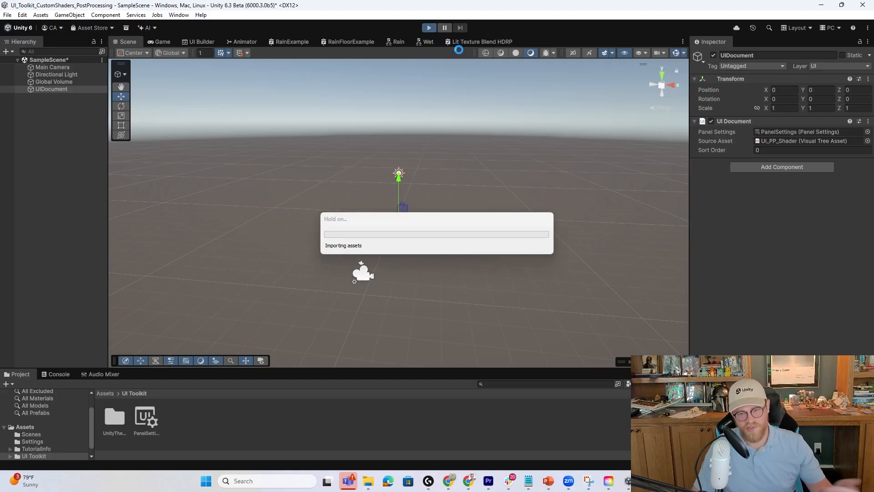
# Step: Run and stop the scene to check the centered checker image, then show the Assets folder
pyautogui.click(429, 28)
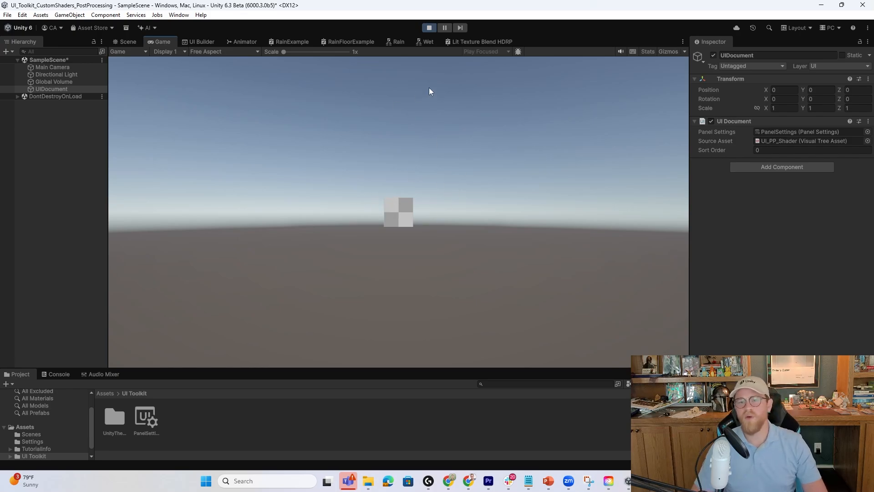
pyautogui.click(429, 27)
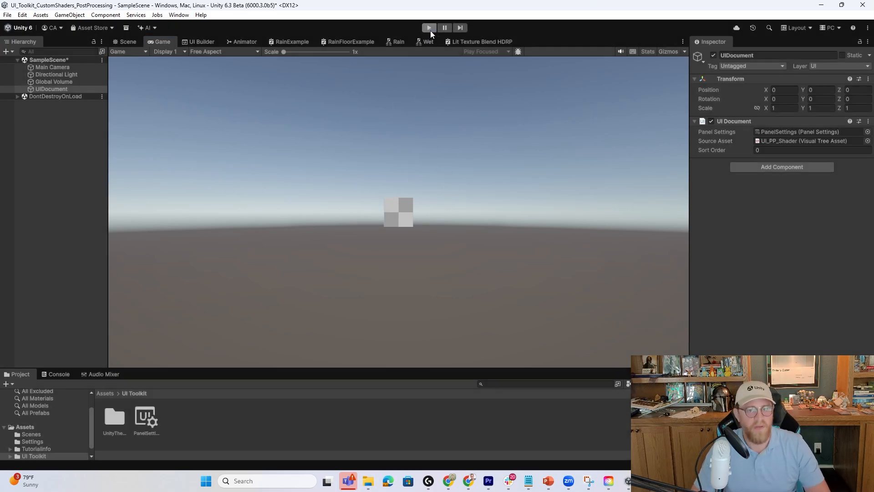
pyautogui.click(127, 41)
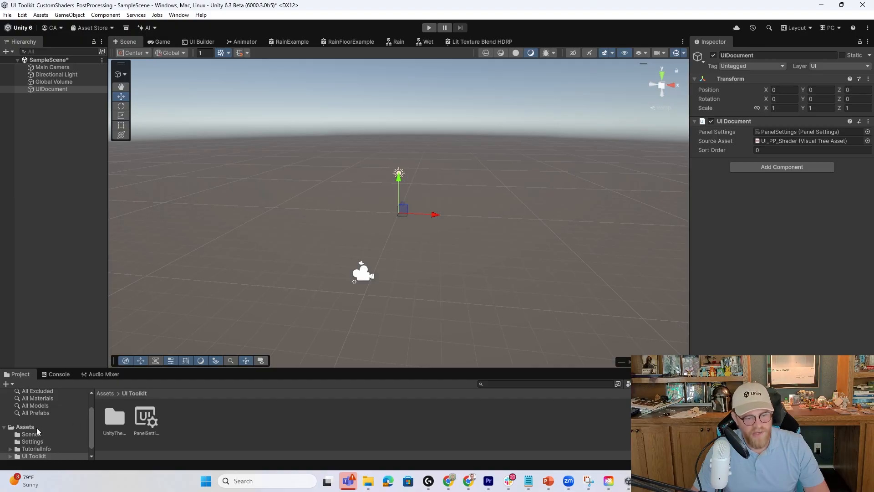
pyautogui.click(25, 426)
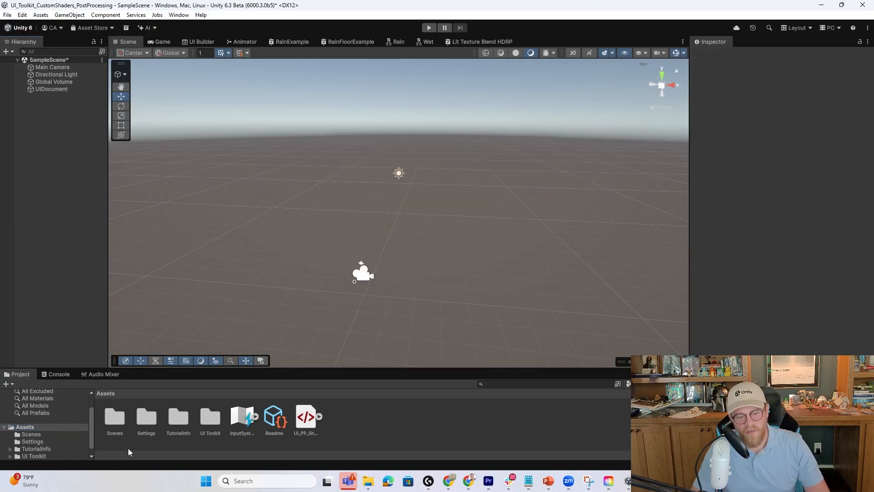
# Step: Create a new URP UI Shader Graph asset in the Assets folder
pyautogui.rightClick(131, 452)
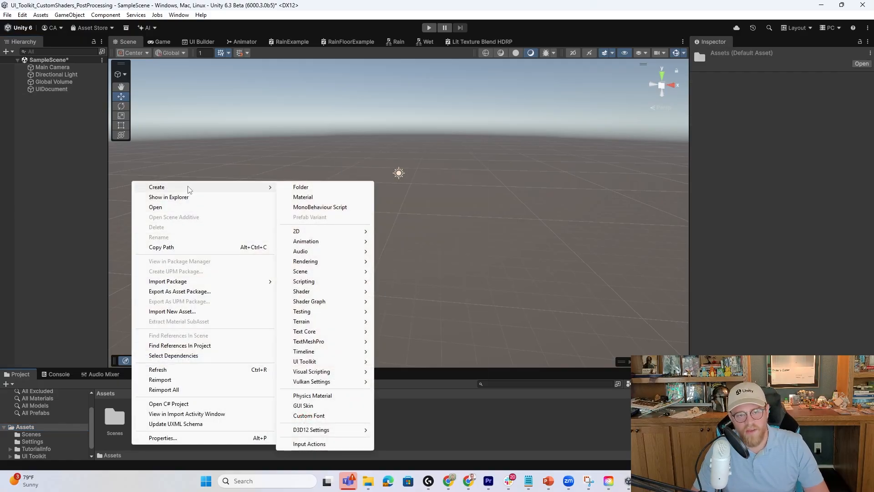
pyautogui.moveTo(322, 302)
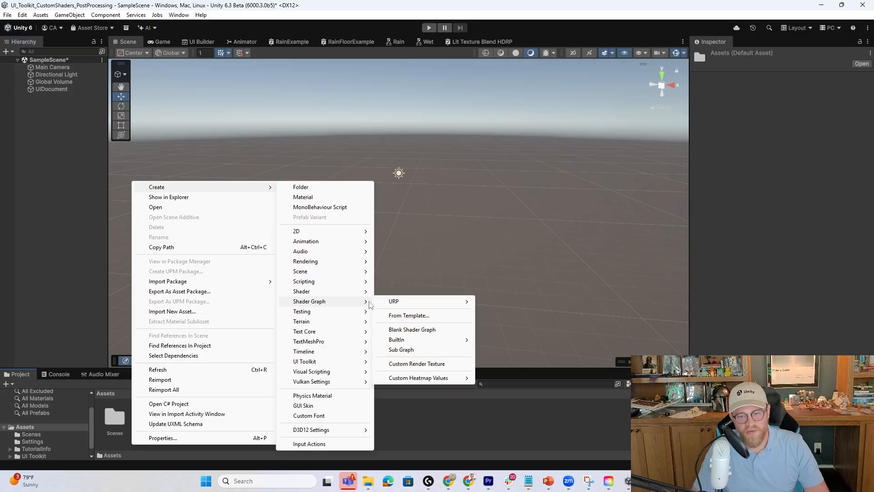
pyautogui.moveTo(393, 301)
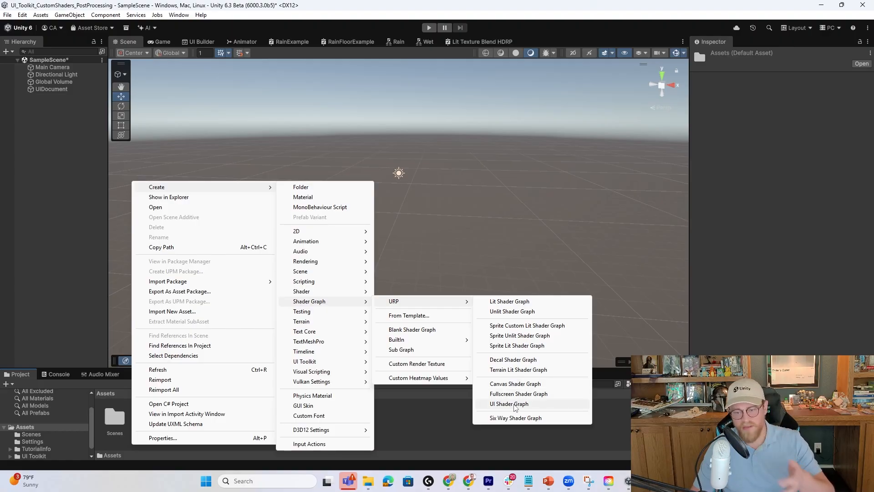
pyautogui.click(508, 404)
pyautogui.write('UI_S')
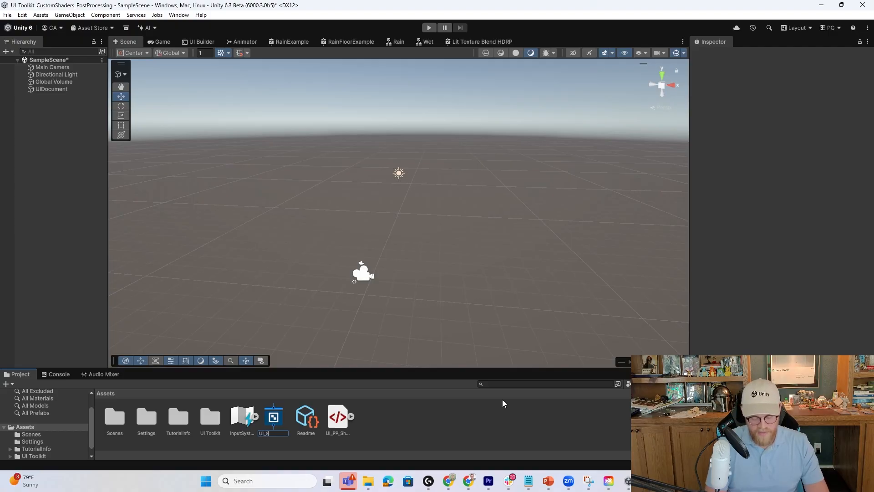
# Step: Open UI_Shader, keep its material type UI and set the Fragment base color to white
pyautogui.doubleClick(273, 416)
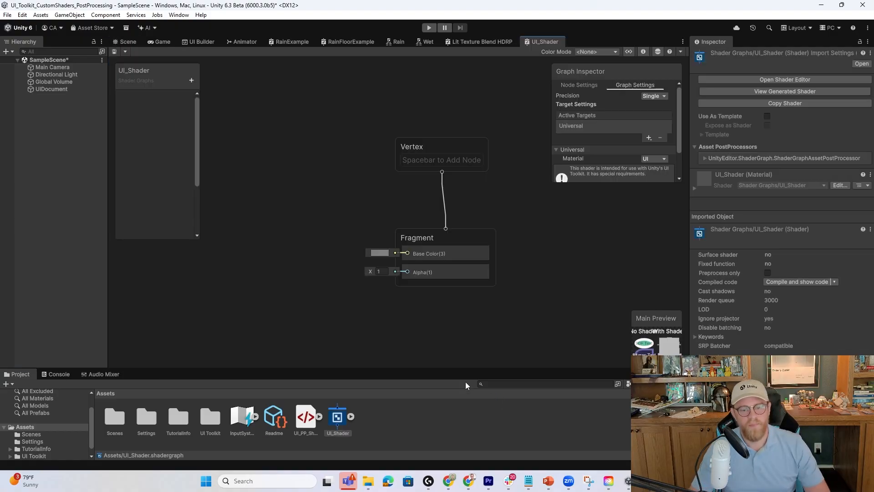
pyautogui.moveTo(596, 189)
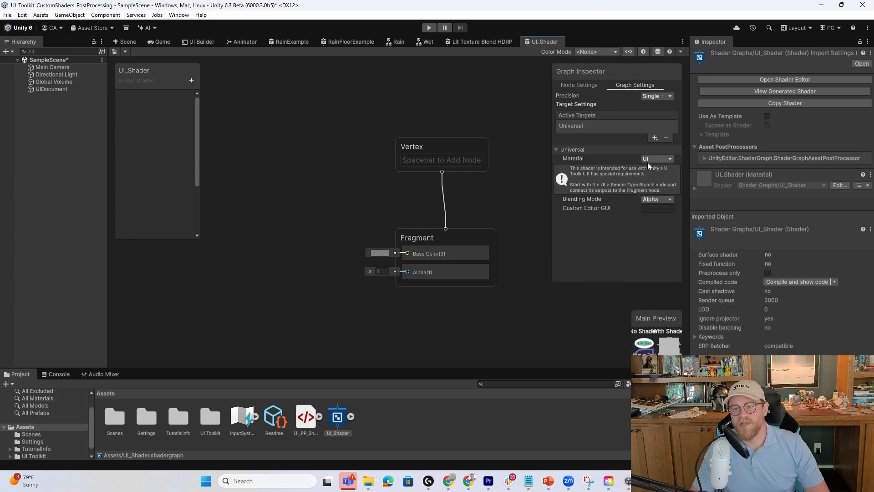
pyautogui.click(657, 158)
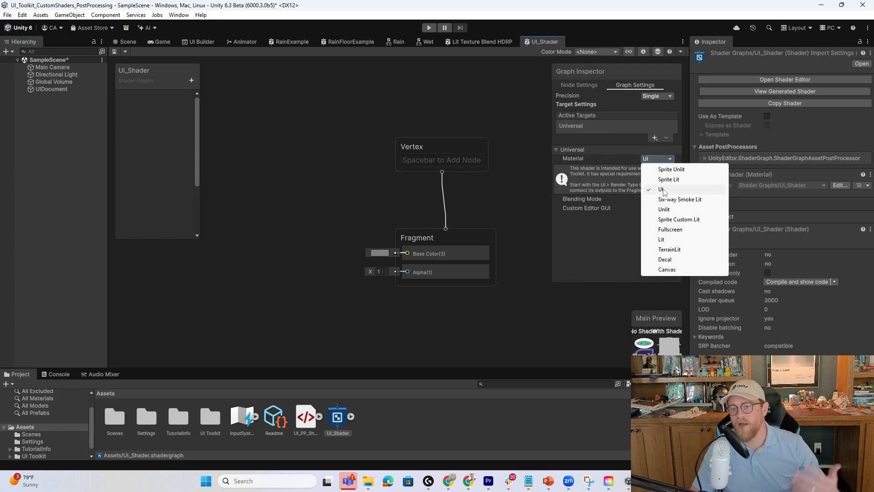
pyautogui.moveTo(657, 200)
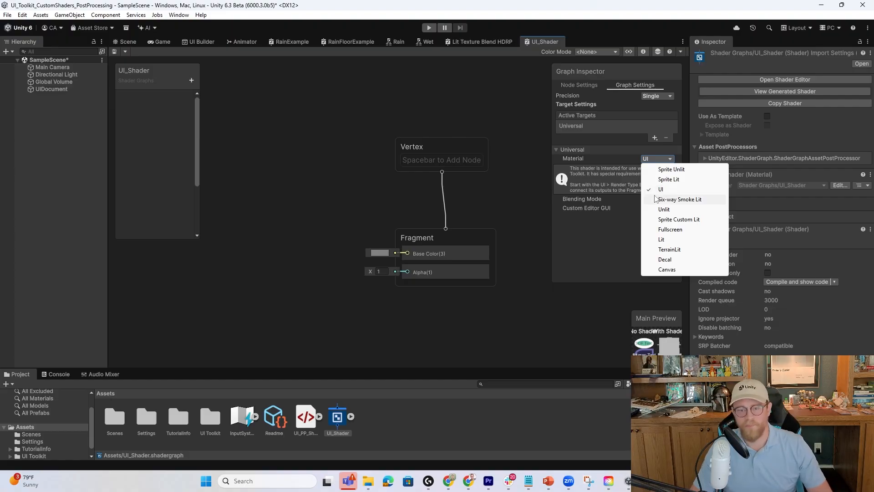
pyautogui.click(661, 189)
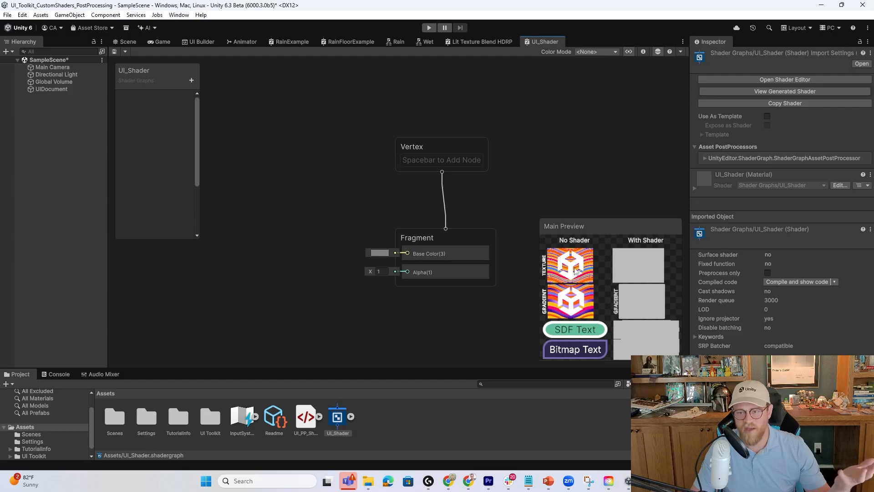
pyautogui.moveTo(656, 341)
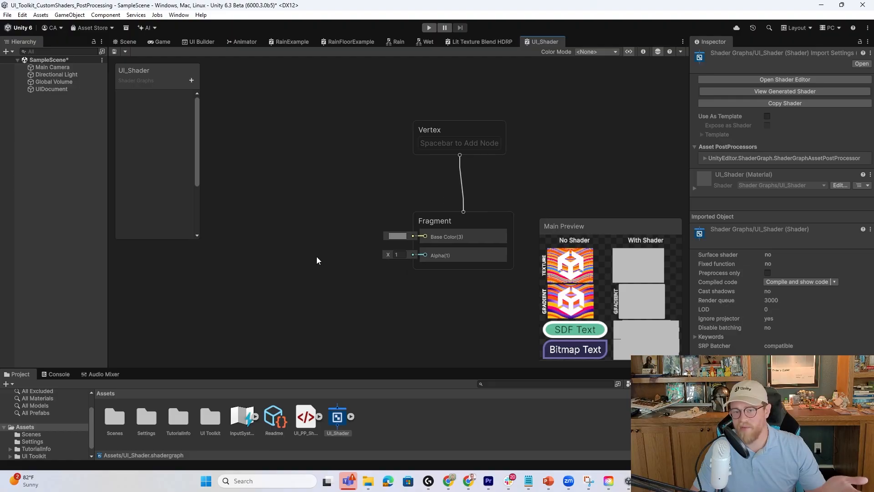
pyautogui.click(396, 235)
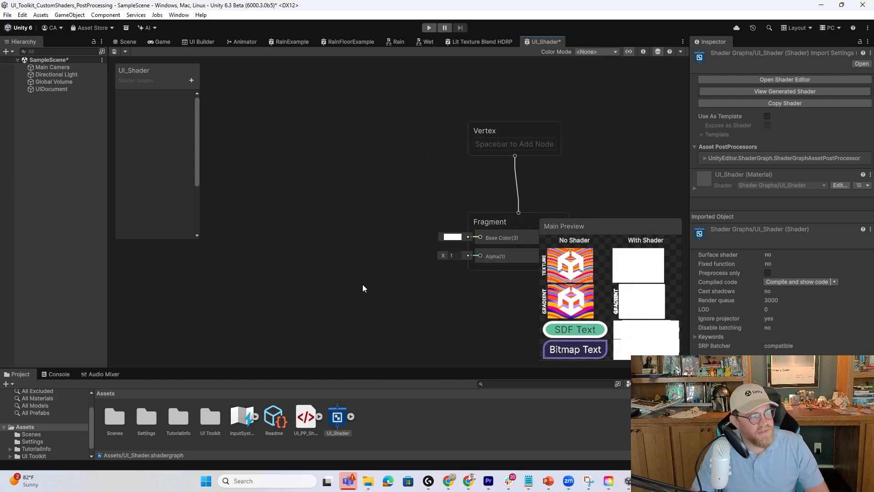
# Step: Add a UV Distortion node feeding its UV output into a new Default Texture node
pyautogui.rightClick(364, 288)
pyautogui.write('uv distor')
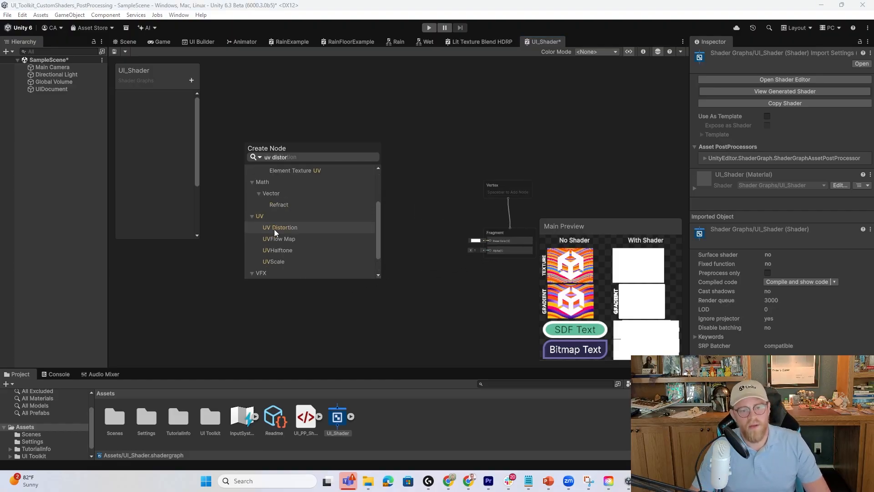
pyautogui.click(280, 228)
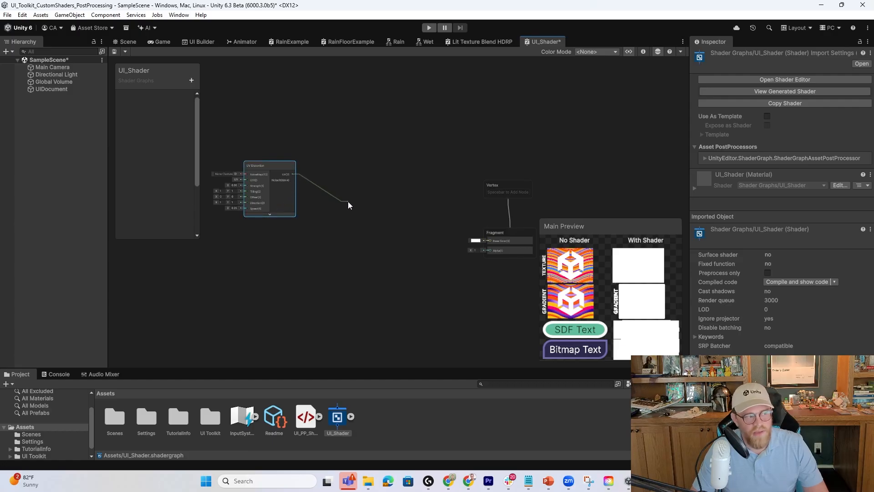
pyautogui.write('default')
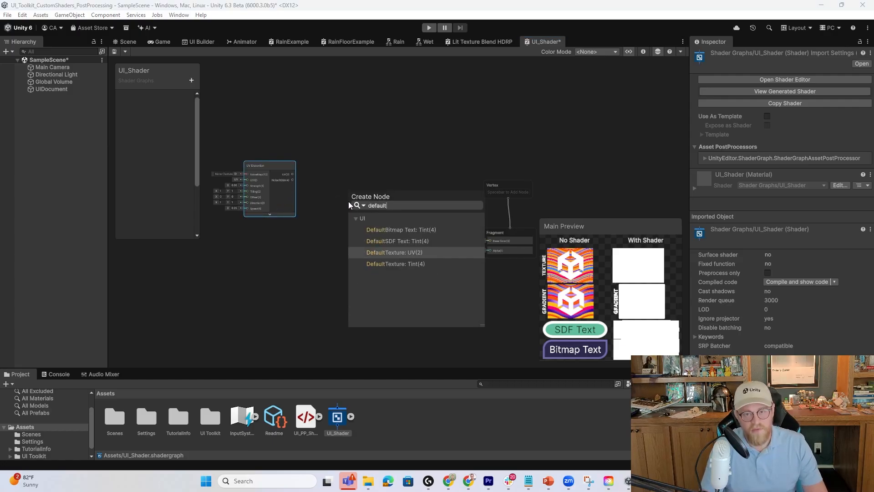
pyautogui.click(395, 252)
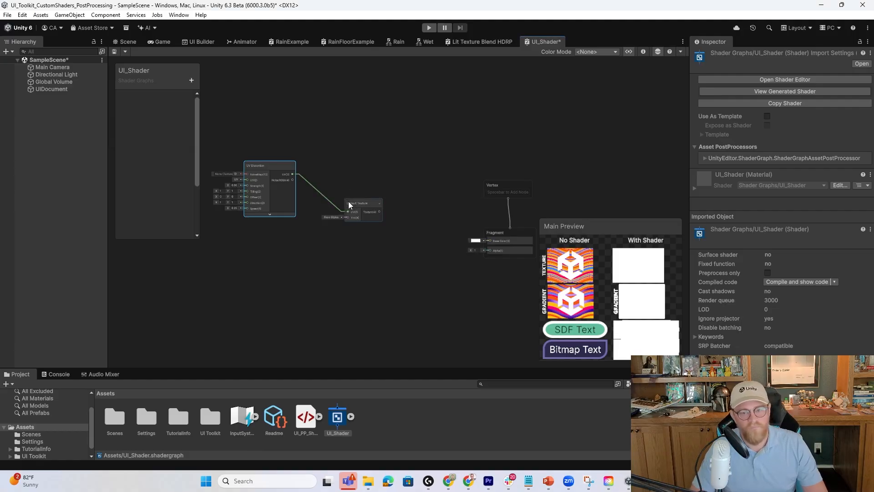
pyautogui.moveTo(361, 210); pyautogui.dragTo(363, 199)
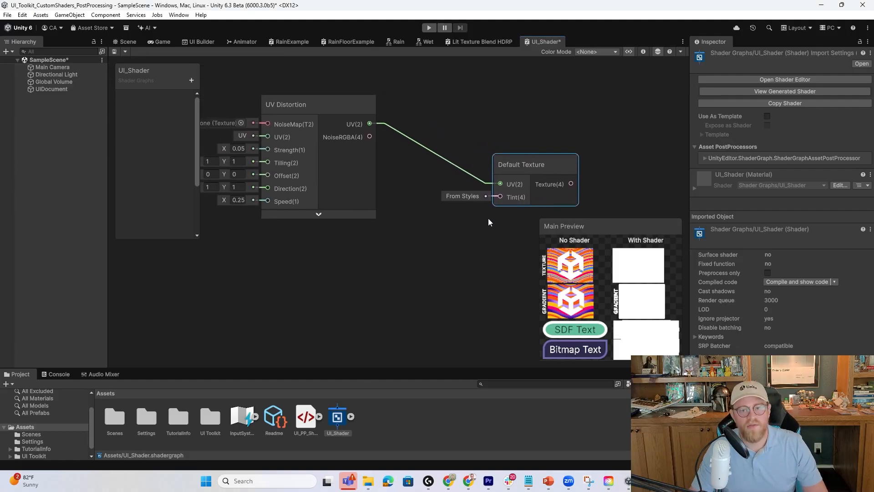
# Step: Feed the Default Texture tint with a new Color node set to fully opaque blue (alpha 100)
pyautogui.rightClick(489, 222)
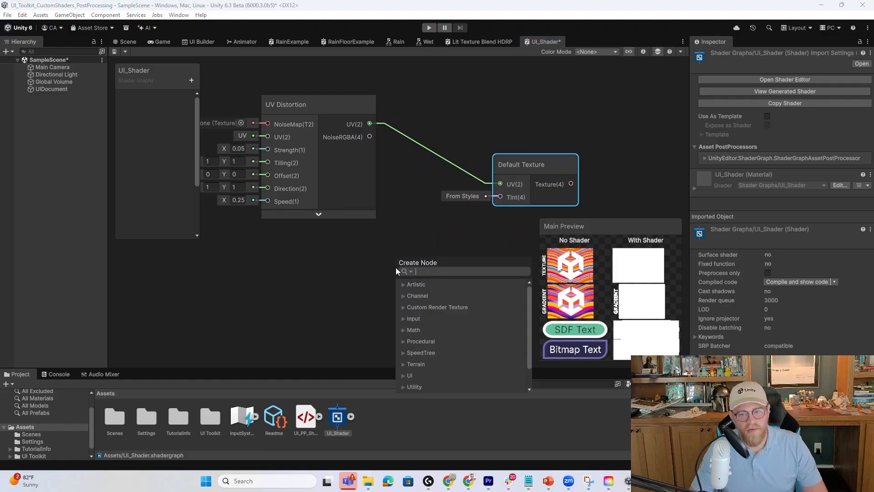
pyautogui.write('color')
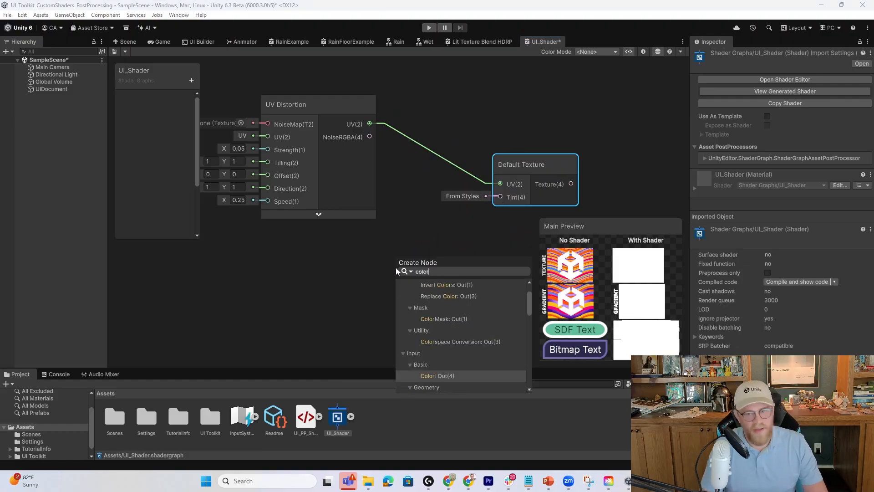
pyautogui.click(437, 375)
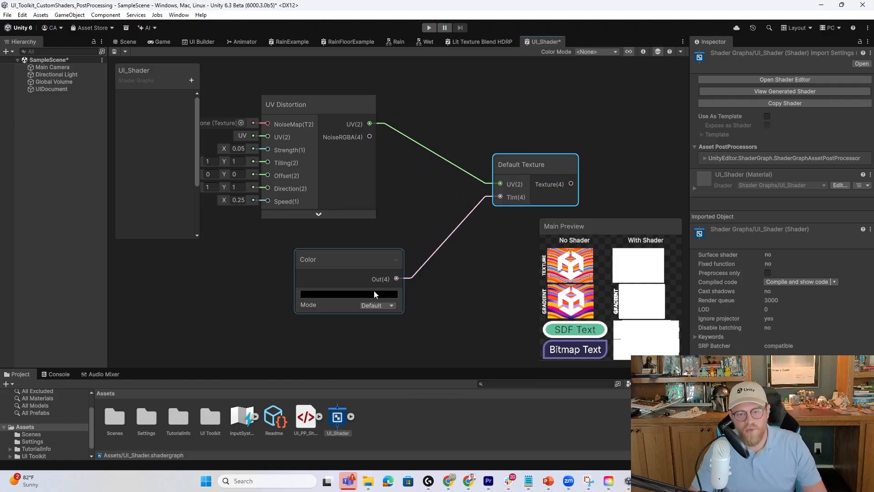
pyautogui.click(348, 294)
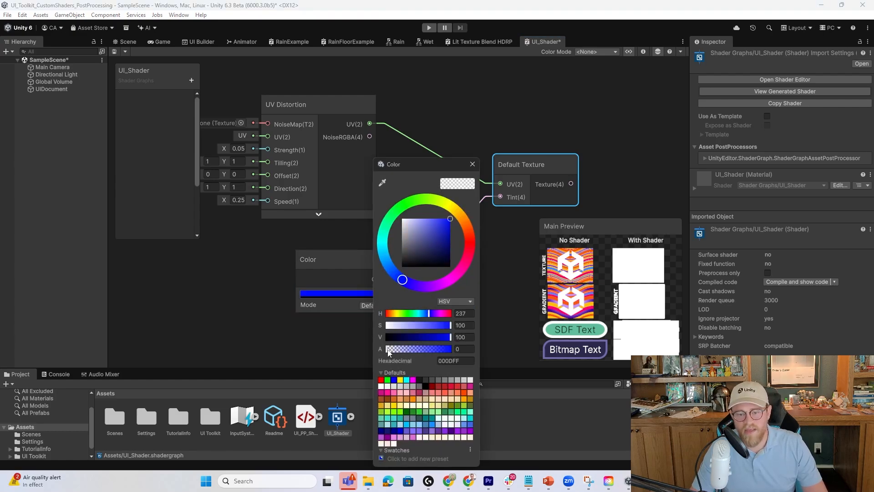
pyautogui.moveTo(388, 348); pyautogui.dragTo(451, 349)
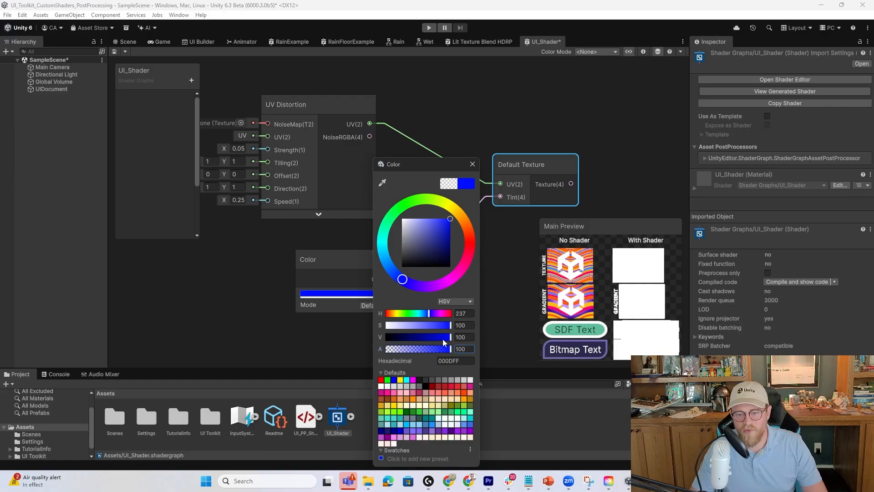
pyautogui.click(472, 164)
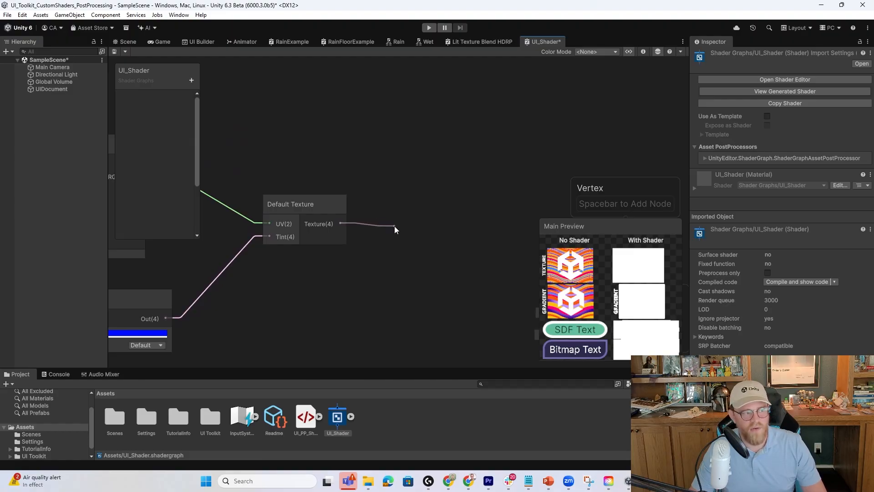
# Step: Add a Render Type Branch node and wire its Color and Alpha into the Fragment outputs
pyautogui.write('render')
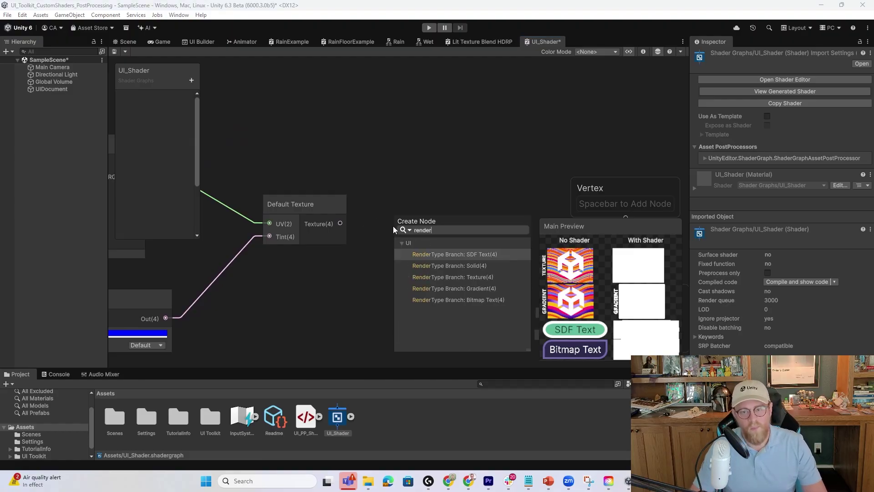
pyautogui.moveTo(478, 280)
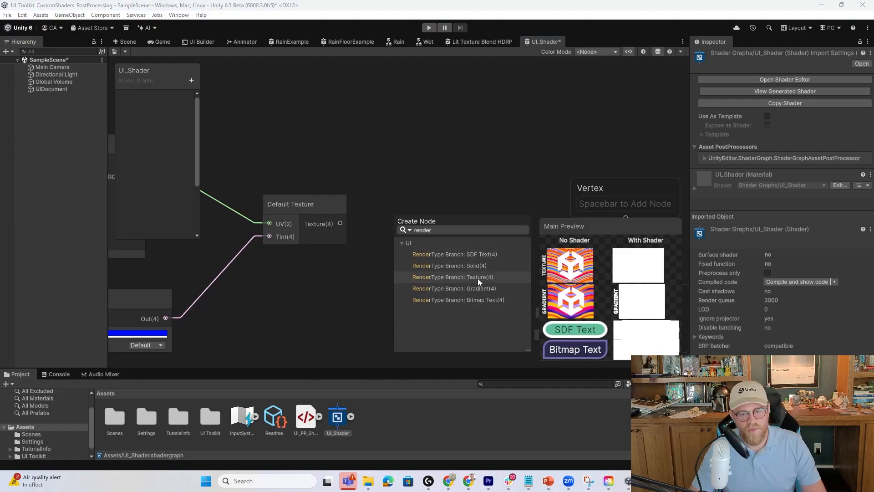
pyautogui.click(454, 277)
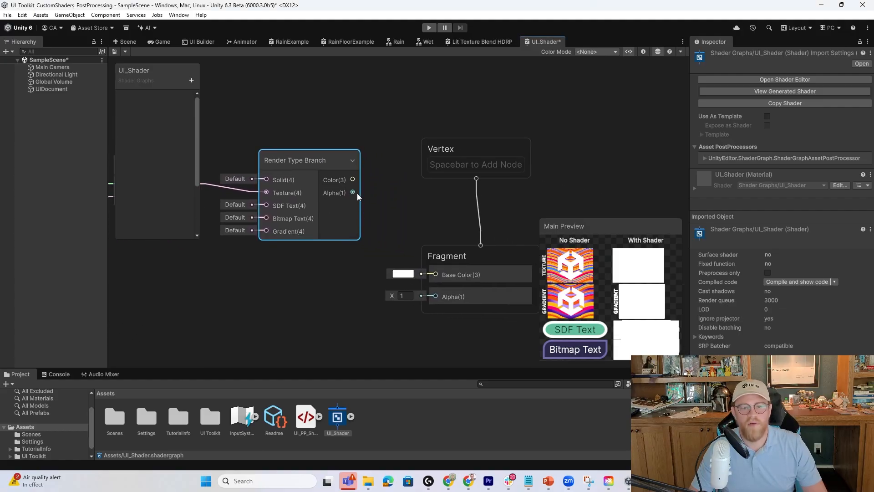
pyautogui.moveTo(351, 180); pyautogui.dragTo(434, 274)
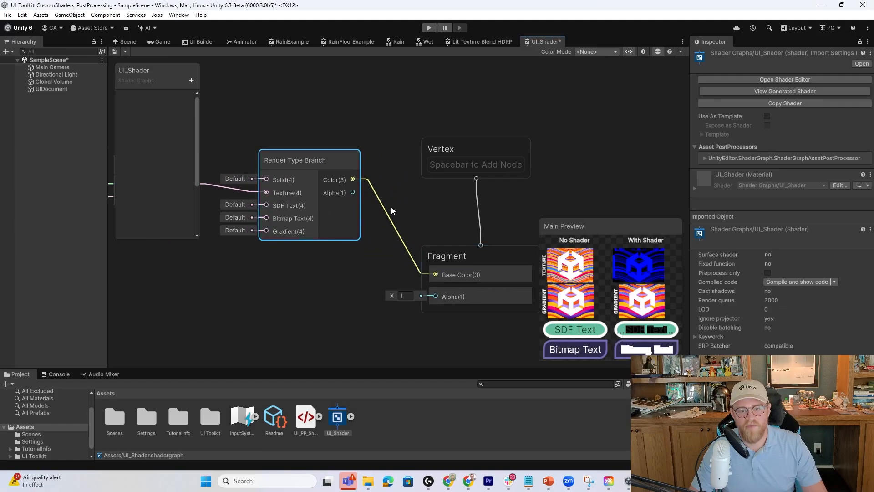
pyautogui.moveTo(352, 192); pyautogui.dragTo(435, 296)
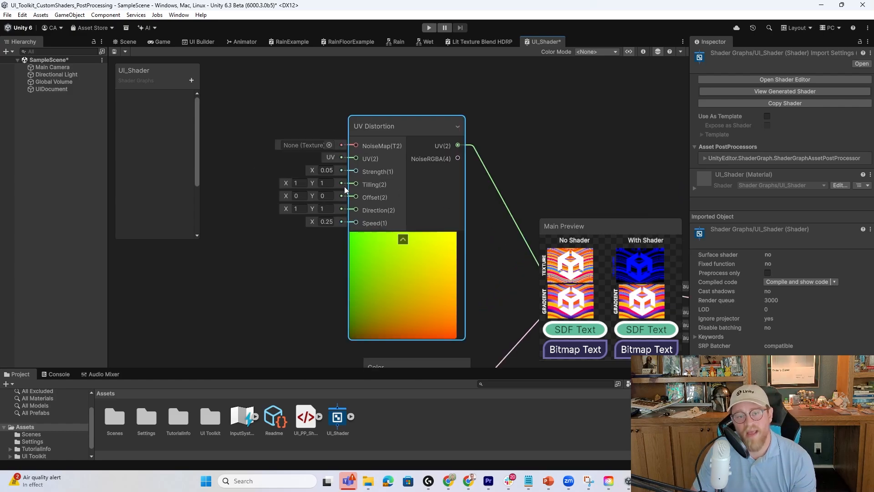
pyautogui.moveTo(343, 150)
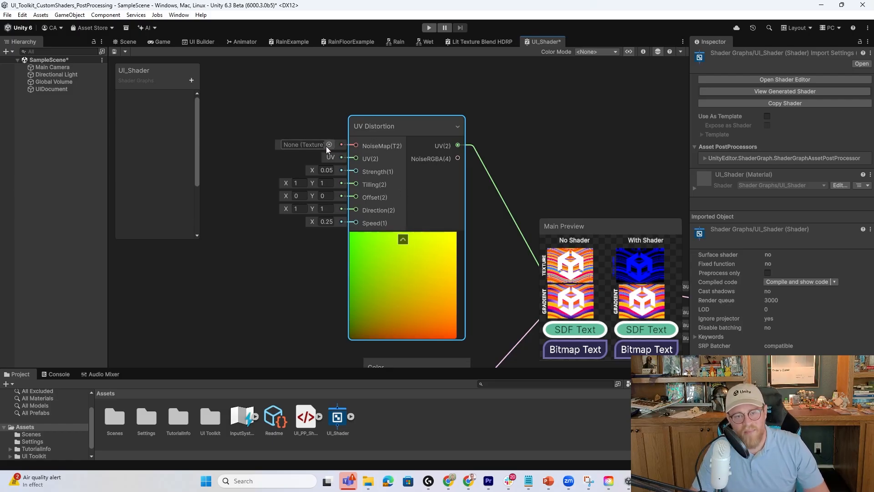
# Step: Use Default-Particle as the NoiseMap, zero the vertical direction and set Strength to 0.25
pyautogui.click(328, 144)
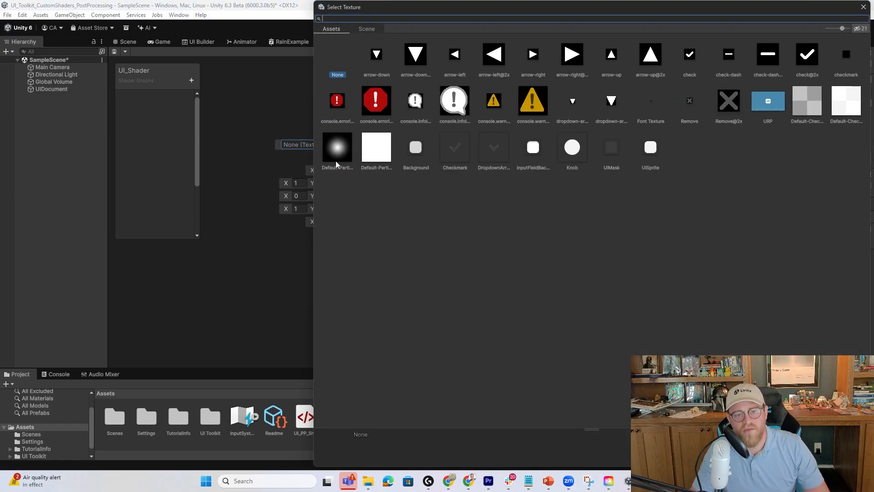
pyautogui.click(336, 147)
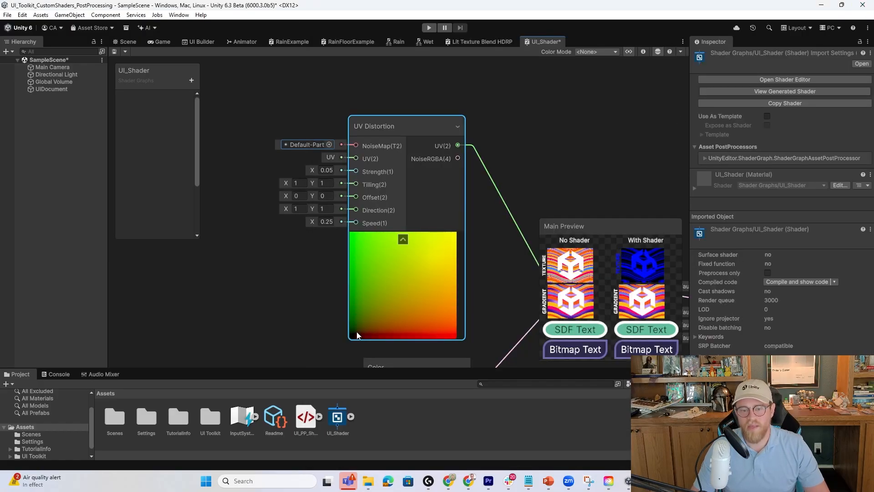
pyautogui.moveTo(381, 300)
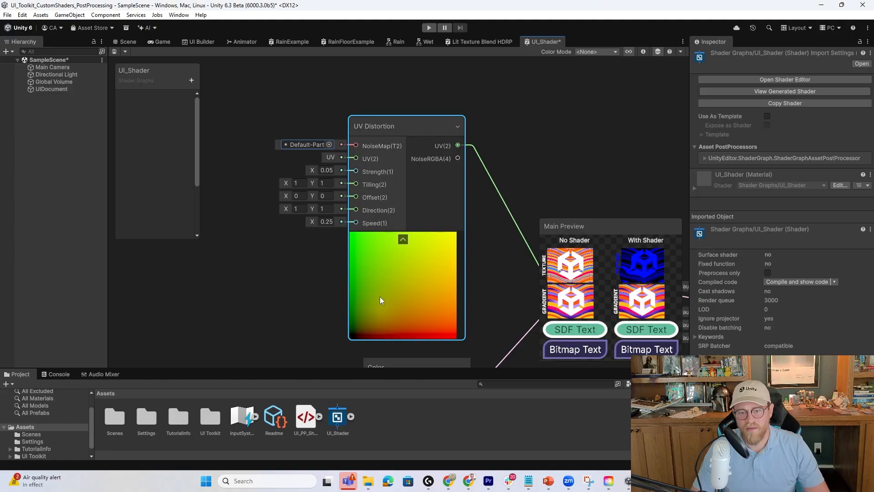
pyautogui.moveTo(434, 259)
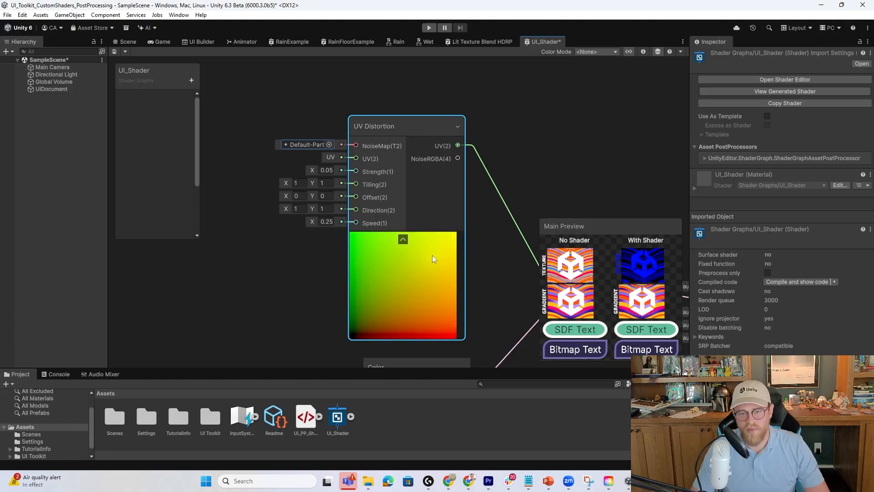
pyautogui.click(326, 209)
pyautogui.write('0')
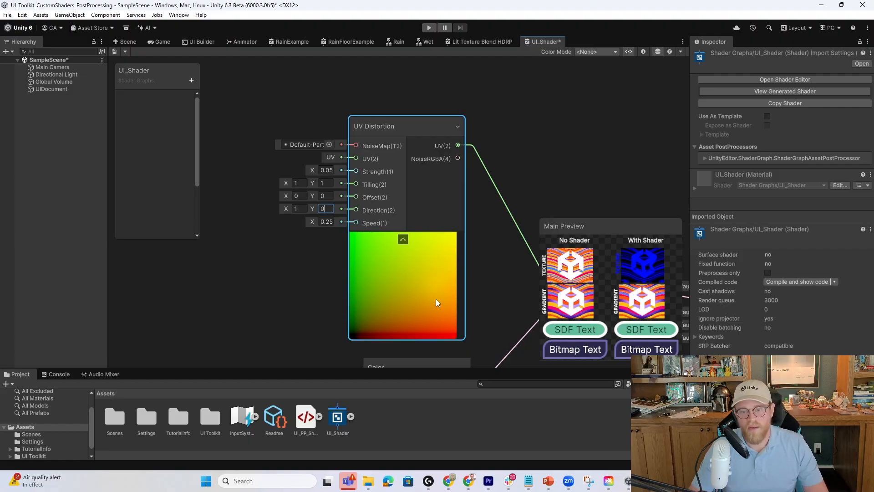
pyautogui.moveTo(417, 302)
pyautogui.write('.2')
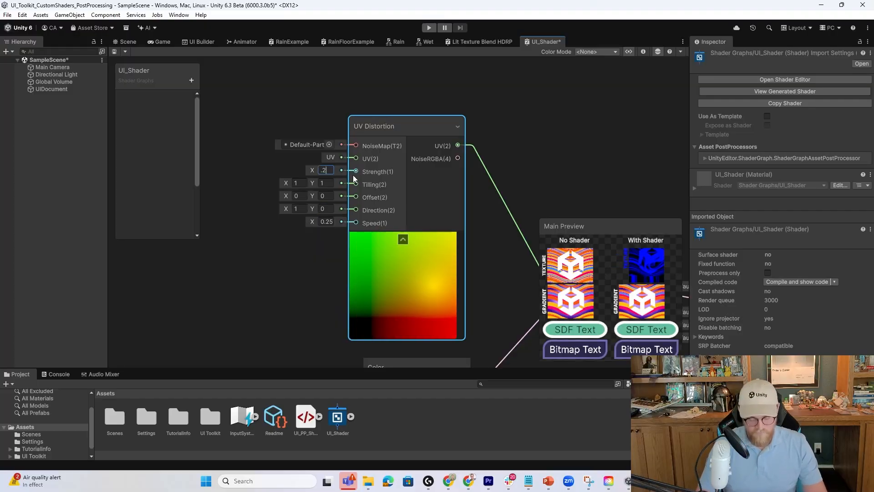
pyautogui.write('0.25')
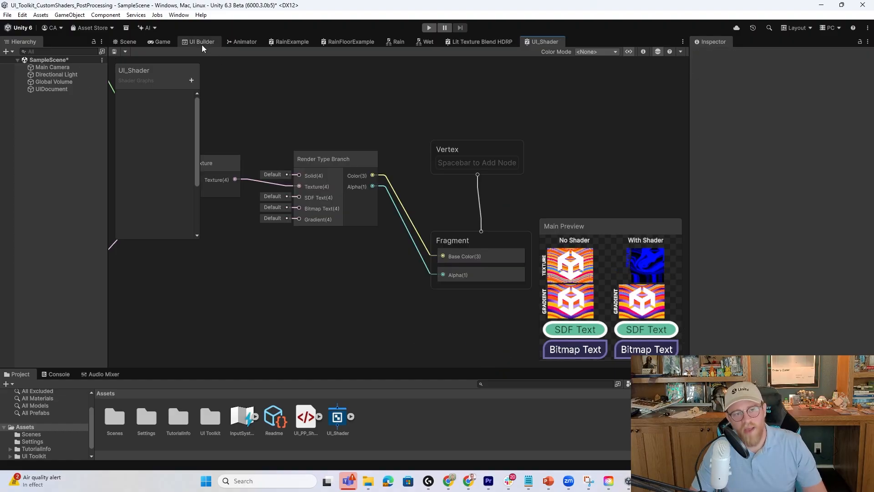
# Step: In UI Builder, select the Image element and scroll its Inspector to the Inlined Styles Material setting
pyautogui.click(200, 42)
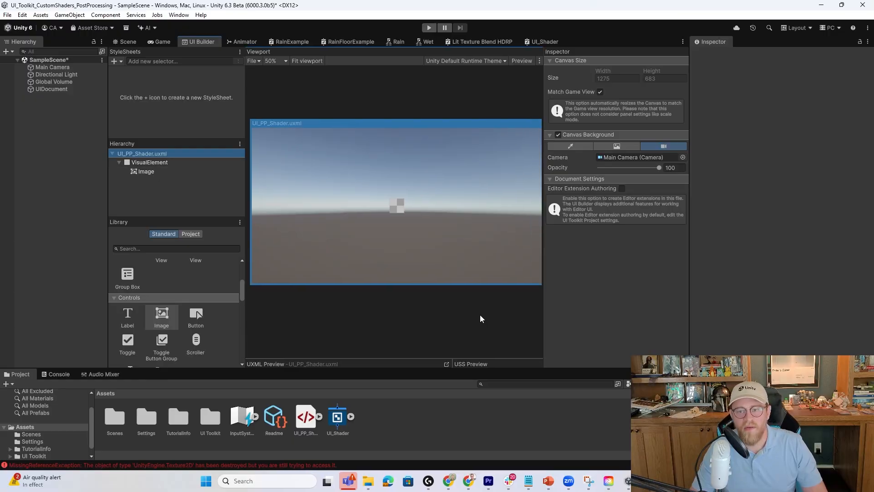
pyautogui.click(146, 171)
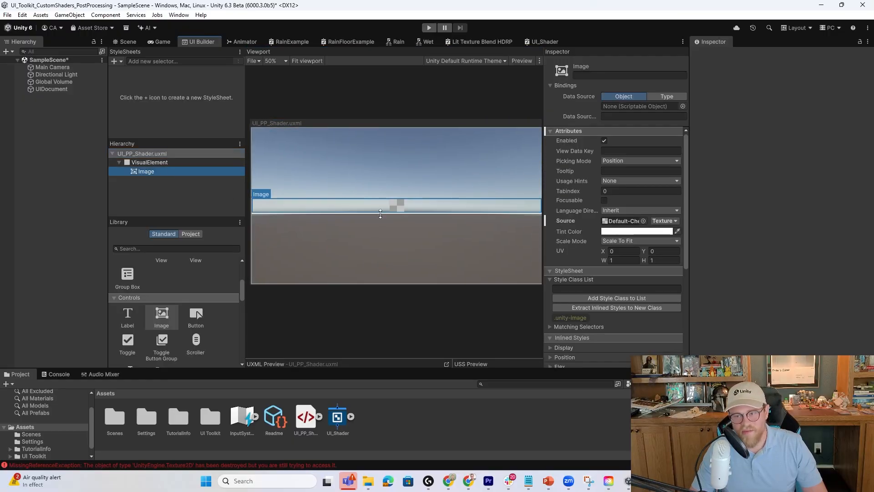
pyautogui.scroll(-3)
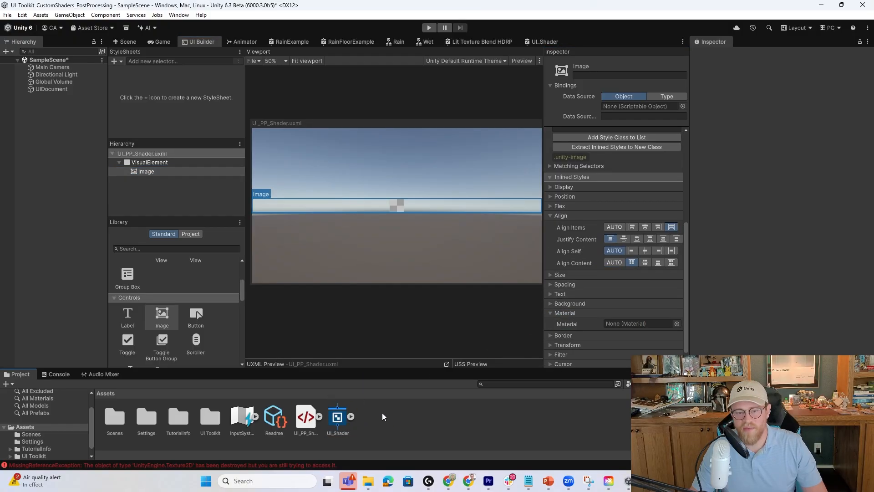
# Step: Create a new Material asset named UI_Shader_Mat in the Assets folder
pyautogui.rightClick(383, 416)
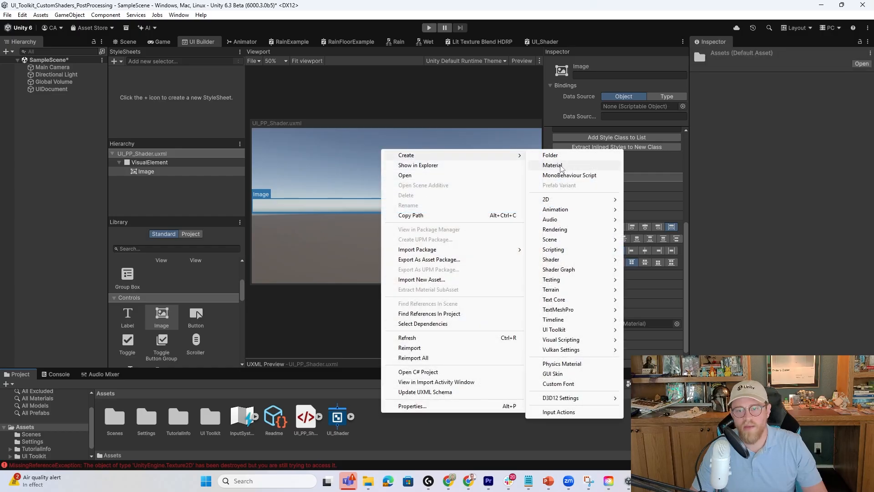
pyautogui.click(552, 164)
pyautogui.write('I_Shader_Mat')
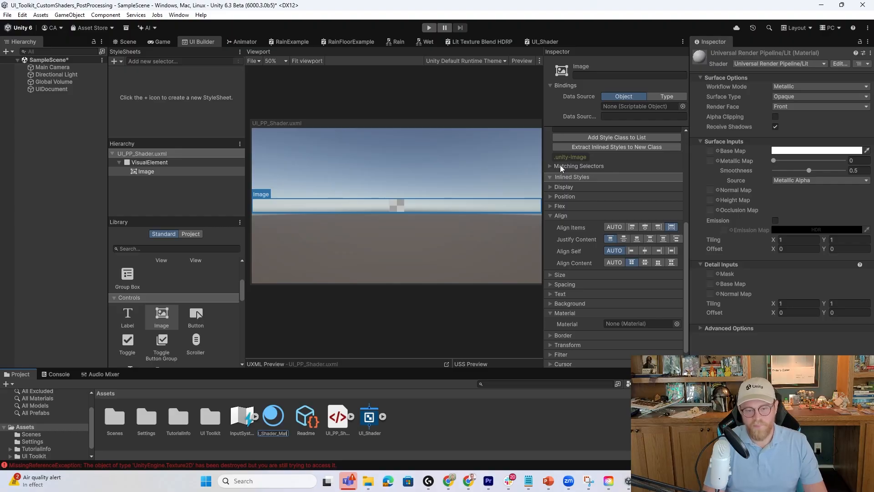
pyautogui.click(370, 415)
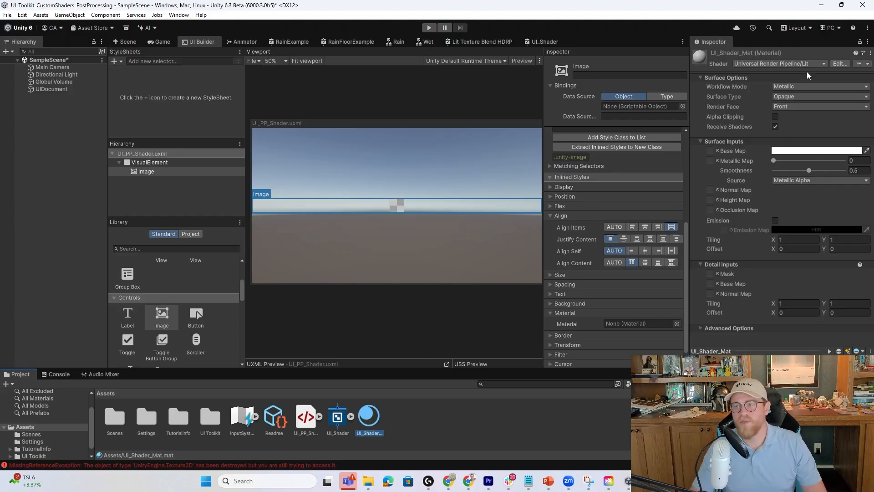
# Step: Assign the Shader Graphs/UI_Shader shader to UI_Shader_Mat
pyautogui.click(780, 63)
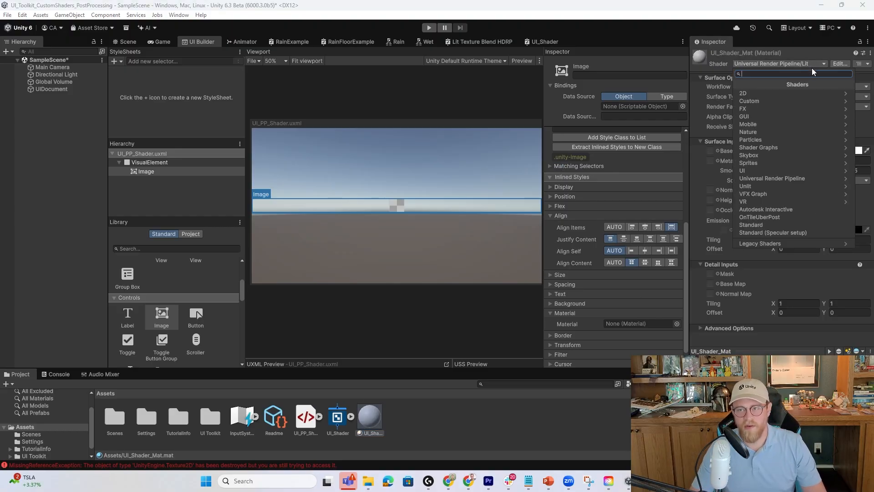
pyautogui.write('ui_shade')
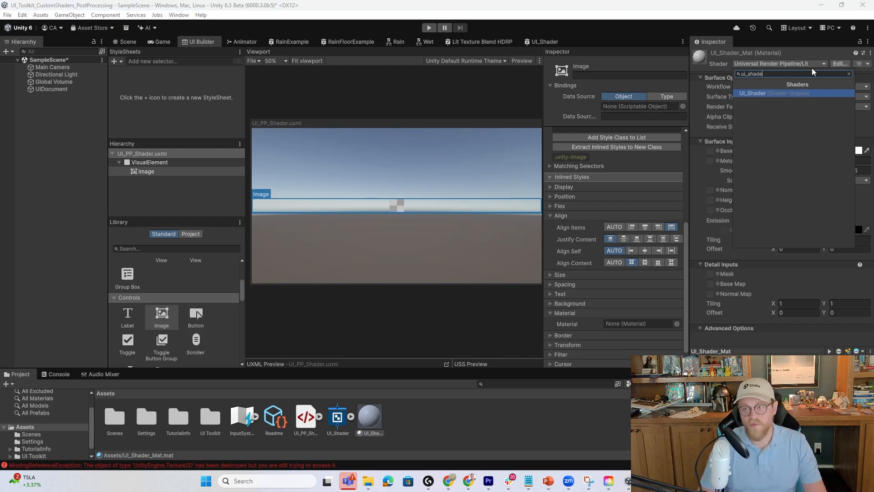
pyautogui.click(761, 92)
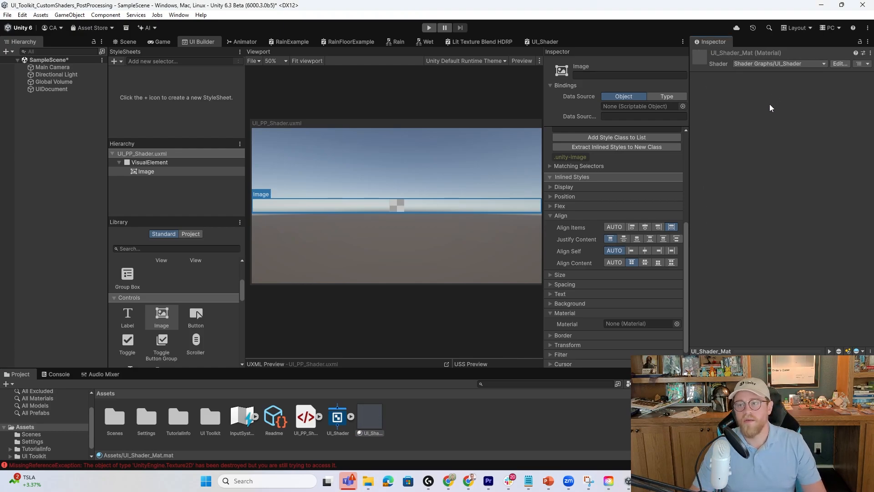
pyautogui.click(336, 415)
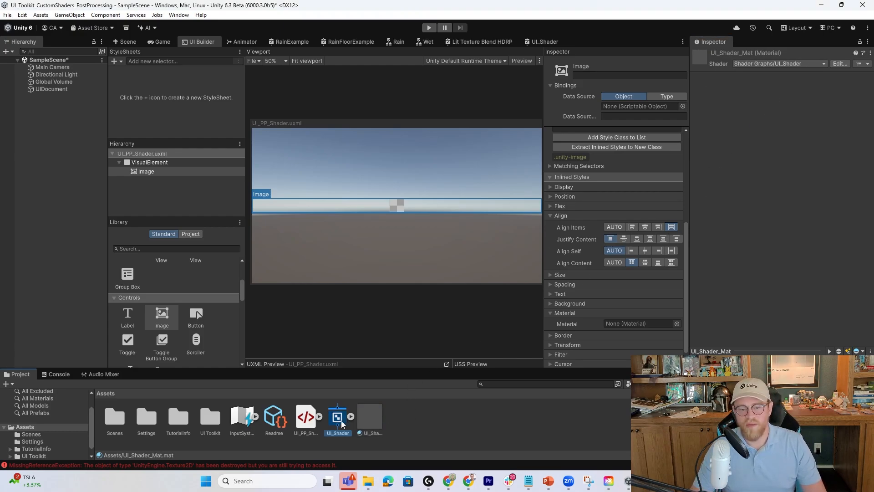
pyautogui.click(370, 415)
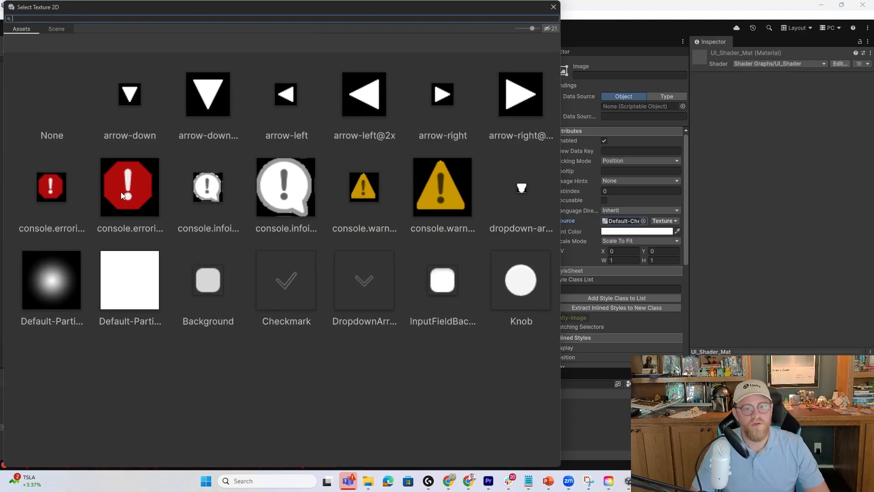
# Step: Set the Image's source texture to the red console.error icon and return to the scene
pyautogui.click(50, 187)
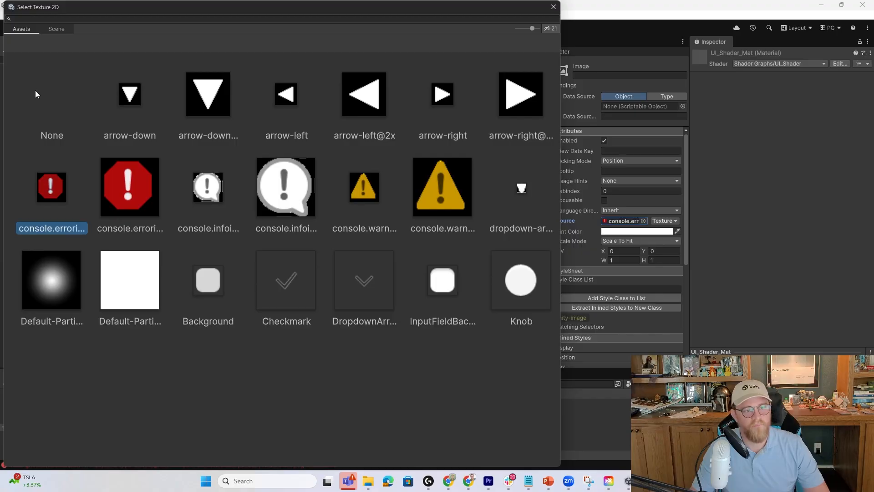
pyautogui.click(130, 187)
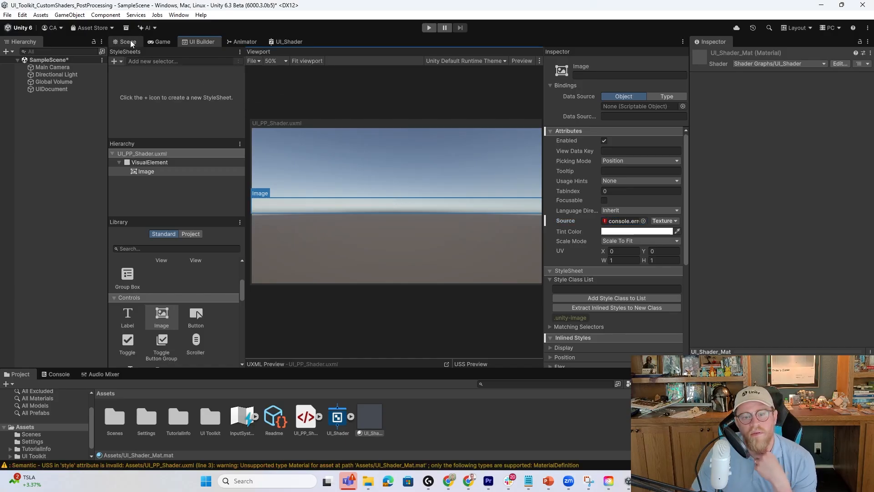
pyautogui.click(131, 42)
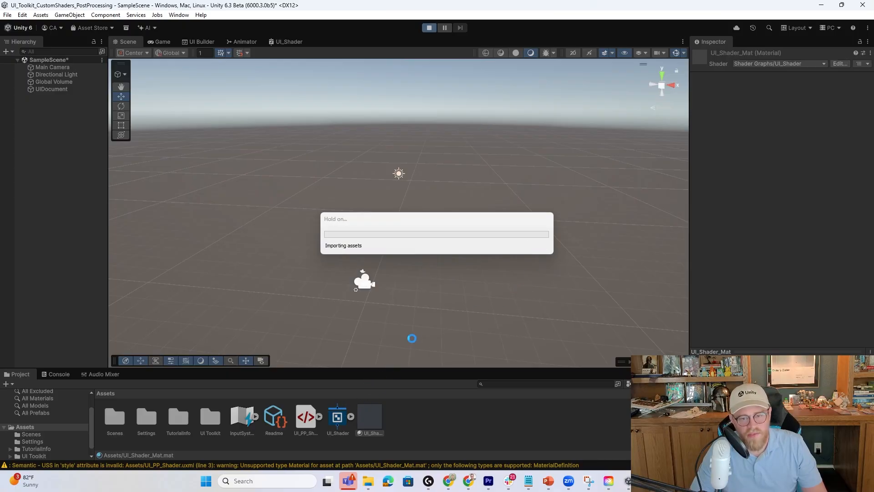
# Step: View the running Game, scaling it up to inspect the distorted blue icon, then back to 1x
pyautogui.click(428, 28)
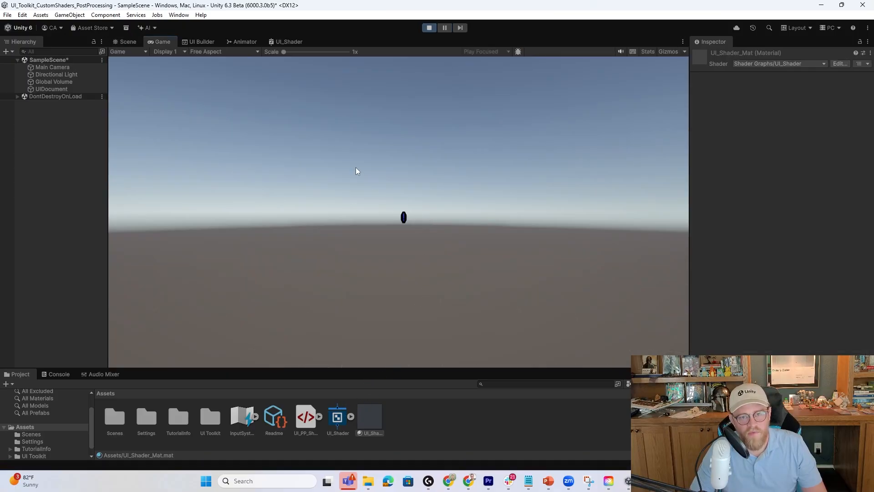
pyautogui.moveTo(290, 51); pyautogui.dragTo(336, 51)
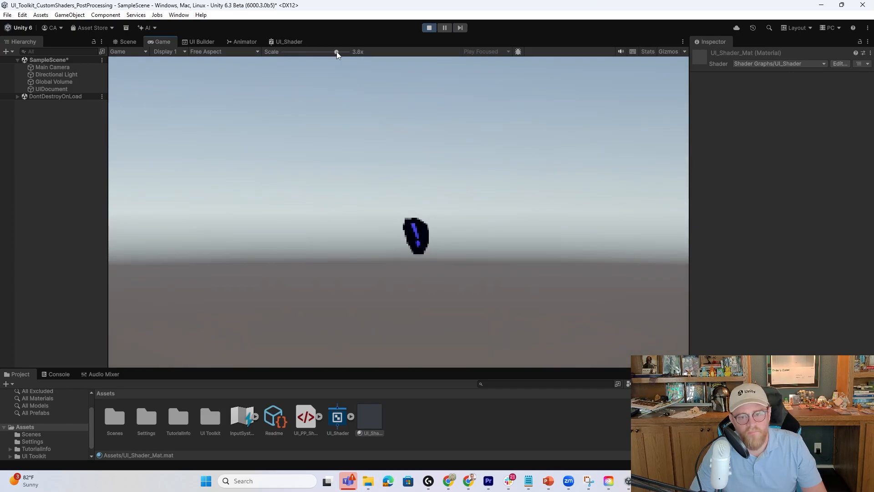
pyautogui.moveTo(336, 51); pyautogui.dragTo(289, 51)
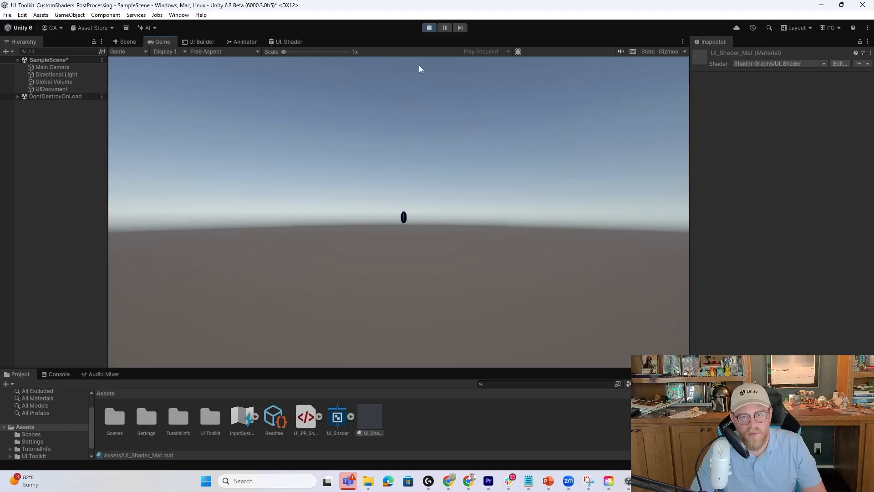
# Step: Set the Image size to Width 200% and Height 200px in UI Builder
pyautogui.click(199, 42)
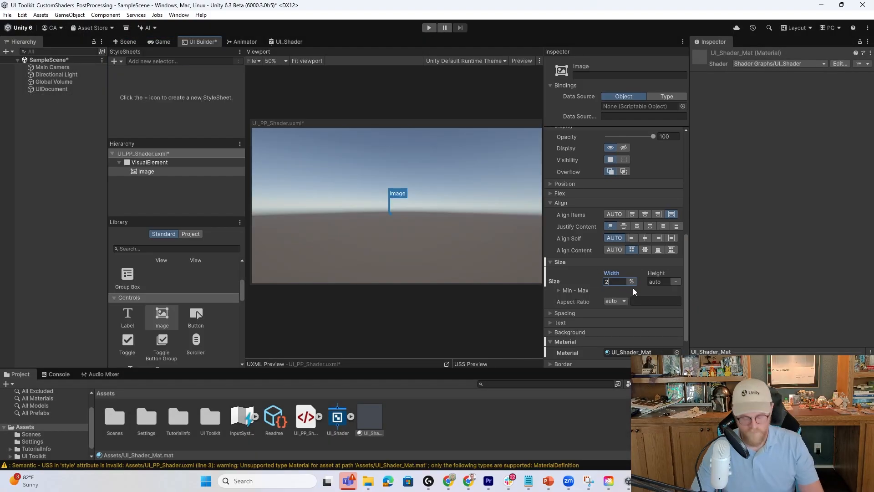
pyautogui.write('200')
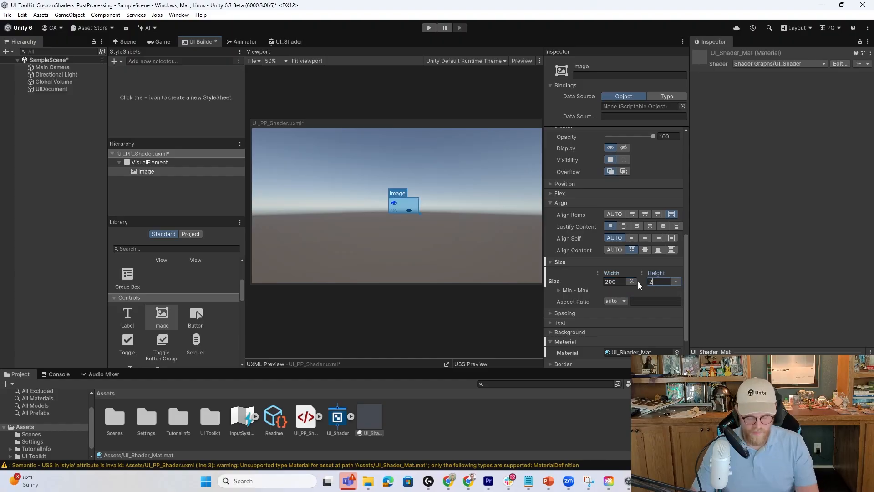
pyautogui.write('200')
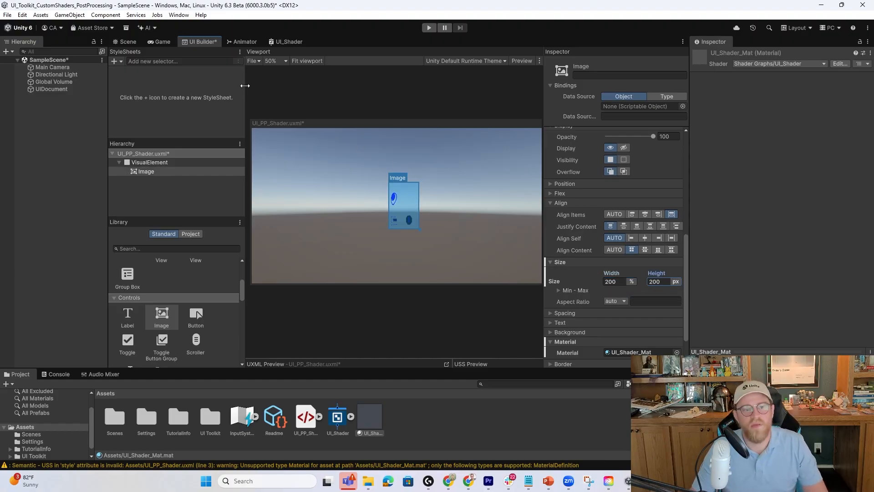
# Step: Run the game to preview the larger blue distorted image, then stop play mode
pyautogui.click(429, 27)
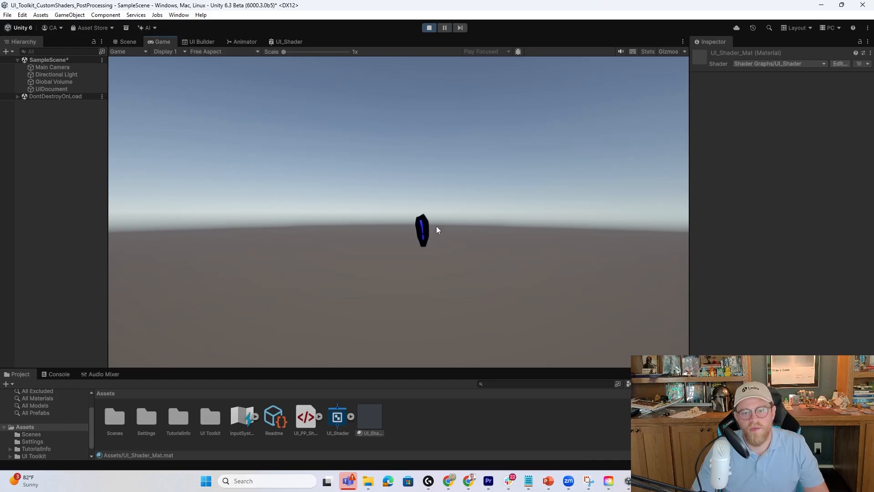
pyautogui.click(430, 27)
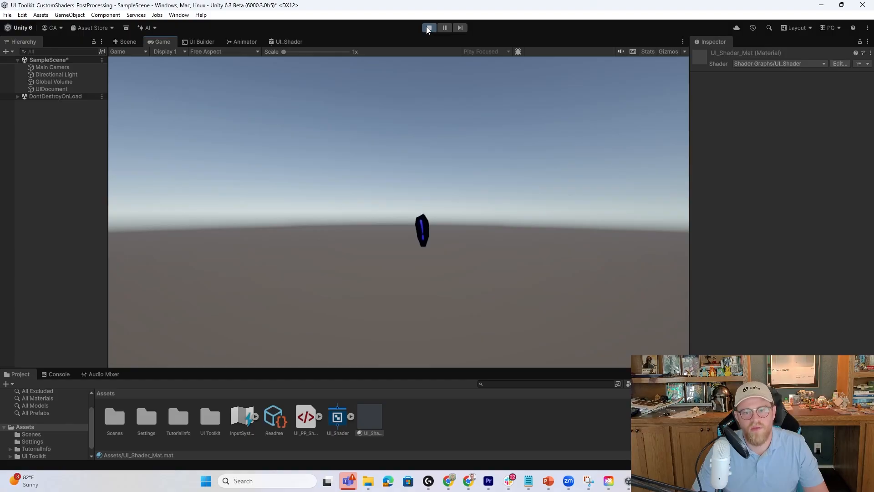
pyautogui.click(430, 27)
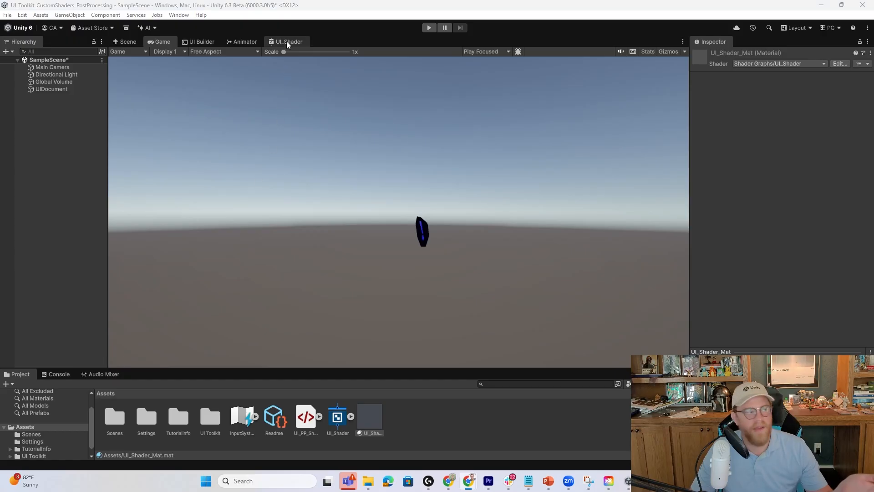
# Step: Select the VisualElement container in UI Builder and collapse its attribute and style sections
pyautogui.click(202, 42)
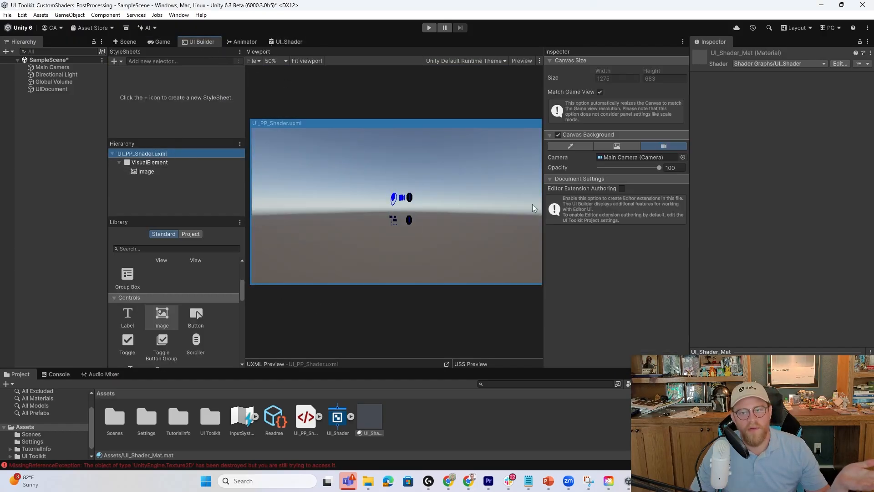
pyautogui.click(149, 162)
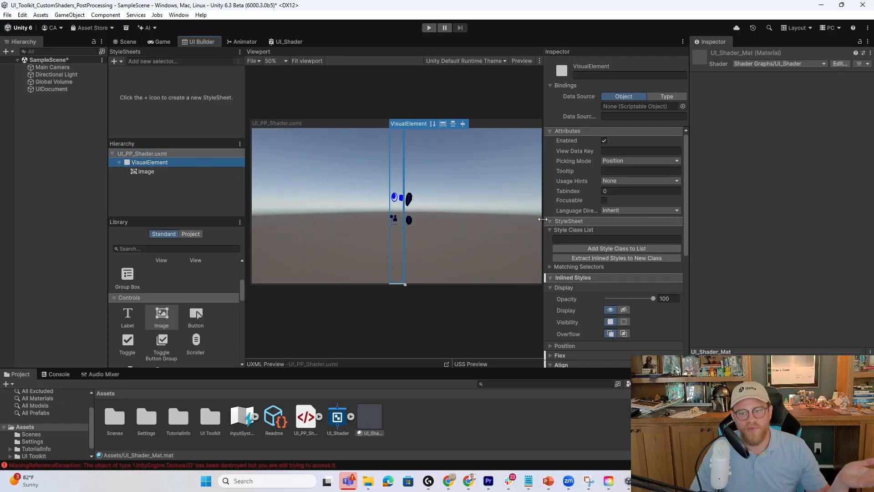
pyautogui.click(567, 131)
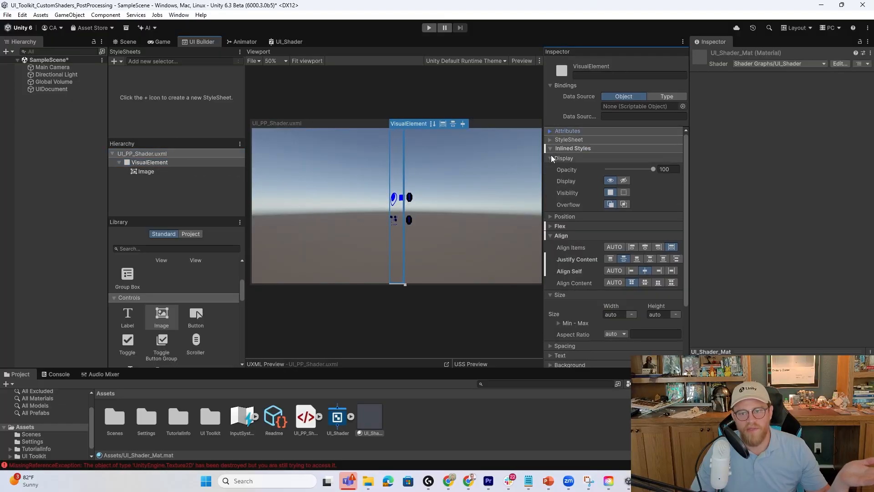
pyautogui.click(550, 159)
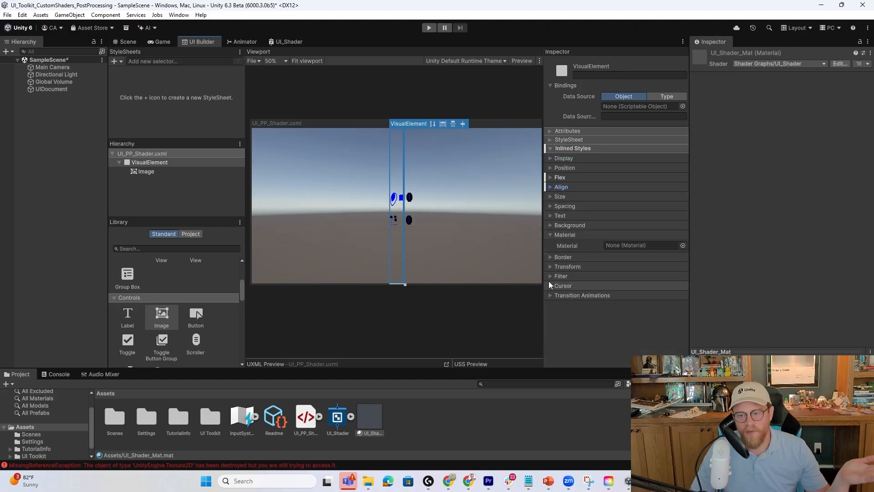
# Step: Add a Blur filter to the container with value 10
pyautogui.click(664, 305)
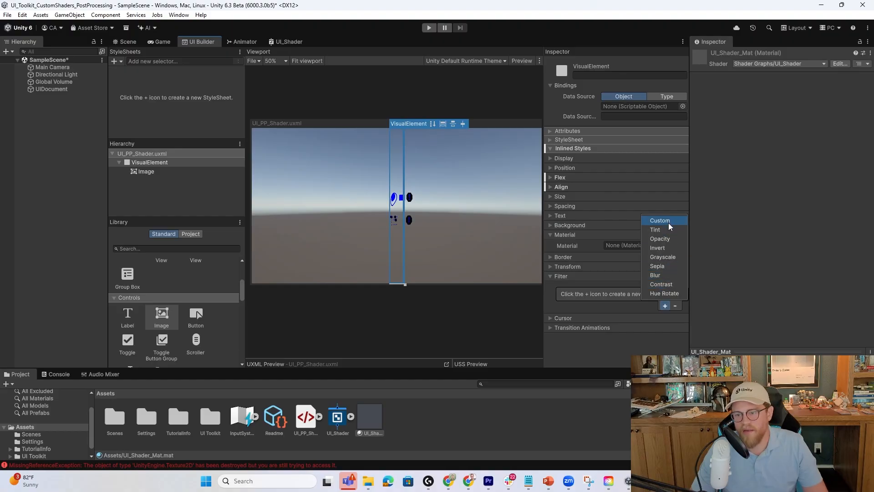
pyautogui.click(655, 275)
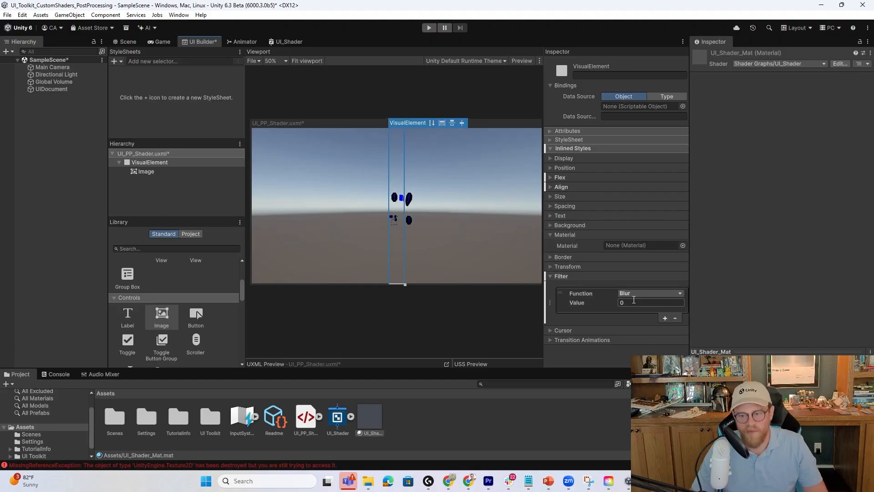
pyautogui.write('100')
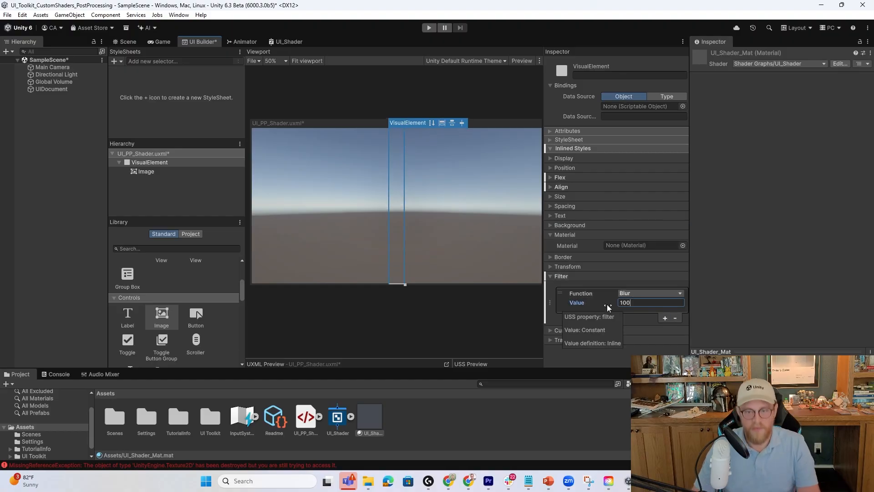
pyautogui.write('1')
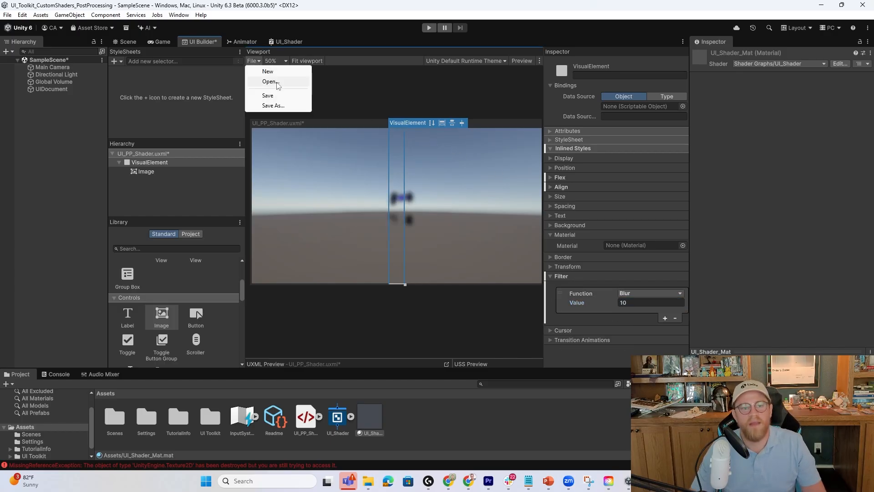
# Step: Save the UI document and run the game to confirm the blurred image, then stop
pyautogui.click(128, 42)
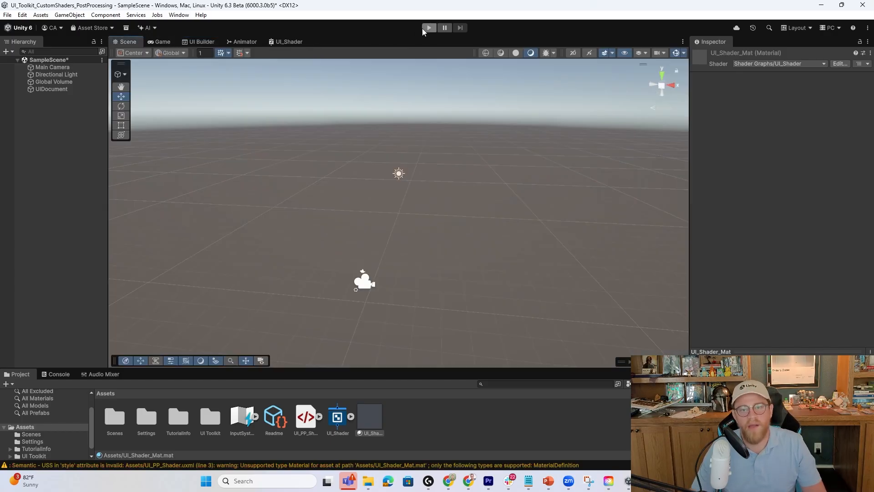
pyautogui.click(429, 27)
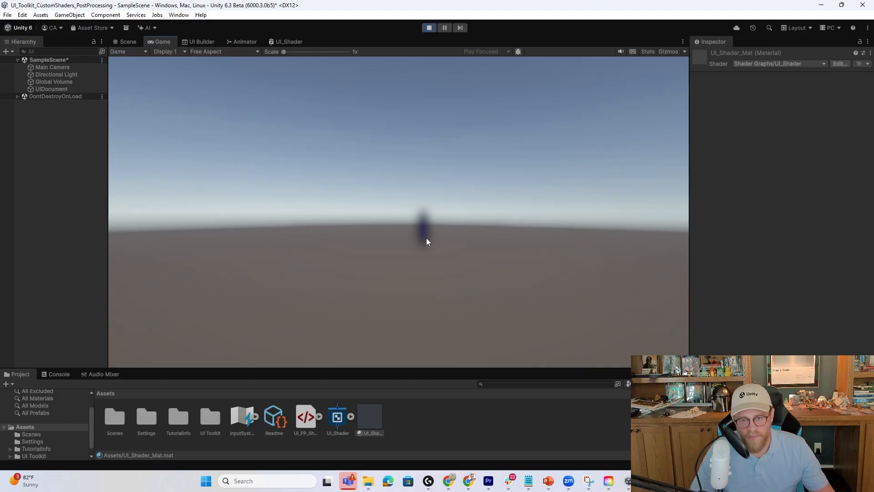
pyautogui.moveTo(421, 239)
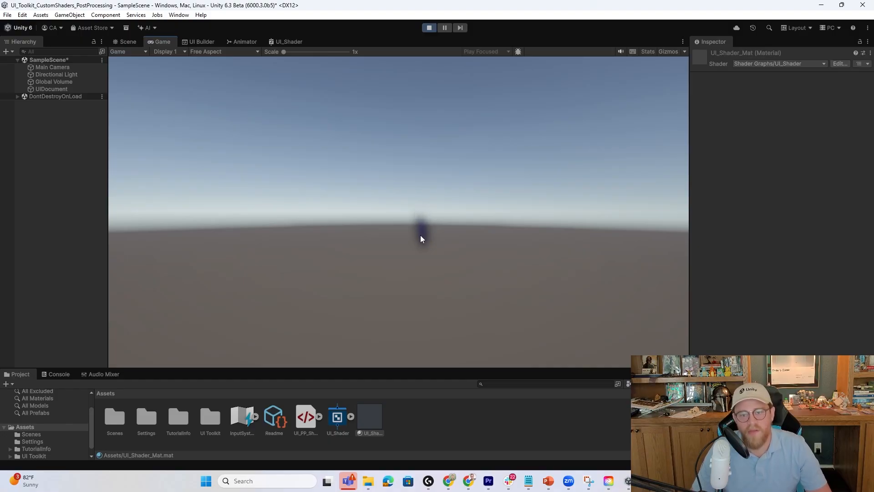
pyautogui.moveTo(422, 234)
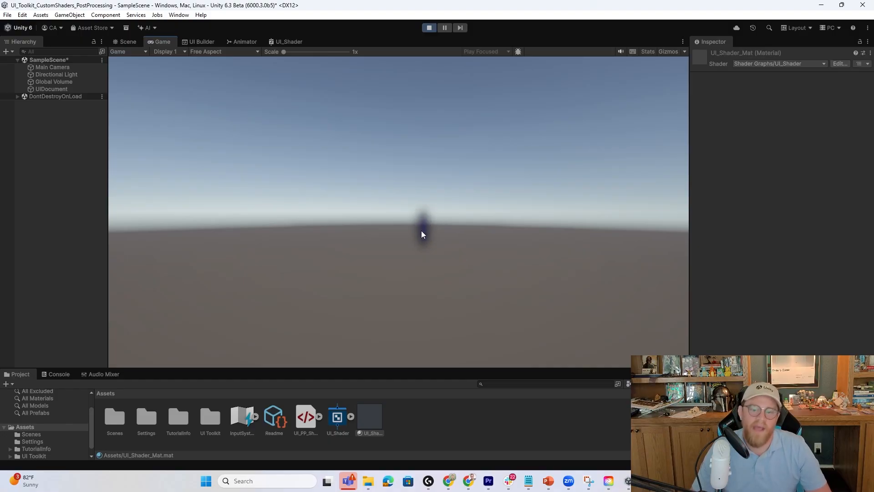
pyautogui.click(429, 27)
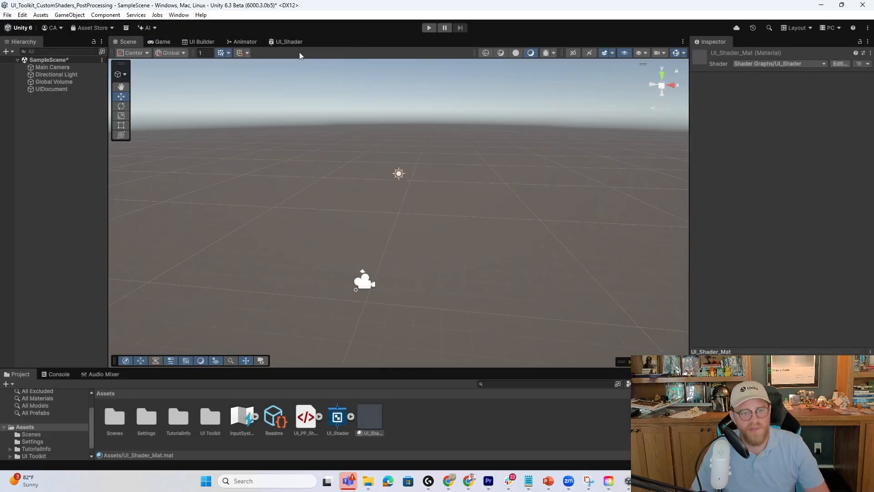
# Step: Change the container's filter to Invert with value 1 in UI Builder
pyautogui.click(202, 42)
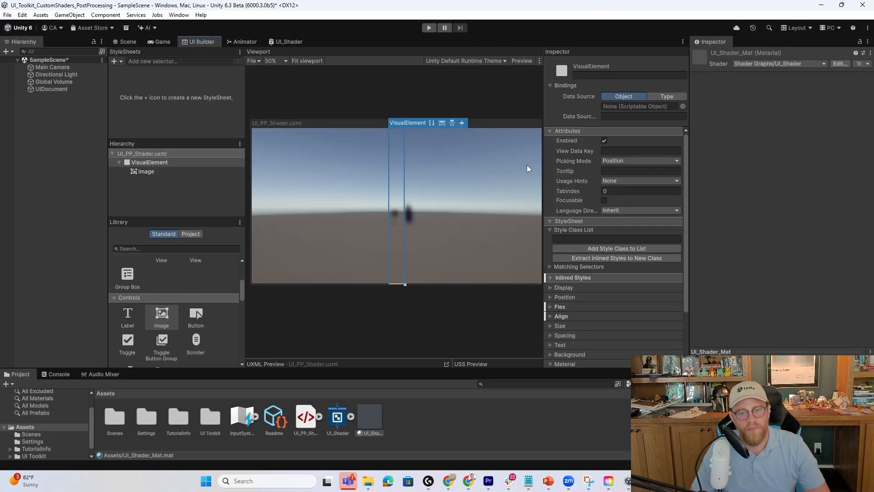
pyautogui.scroll(-3)
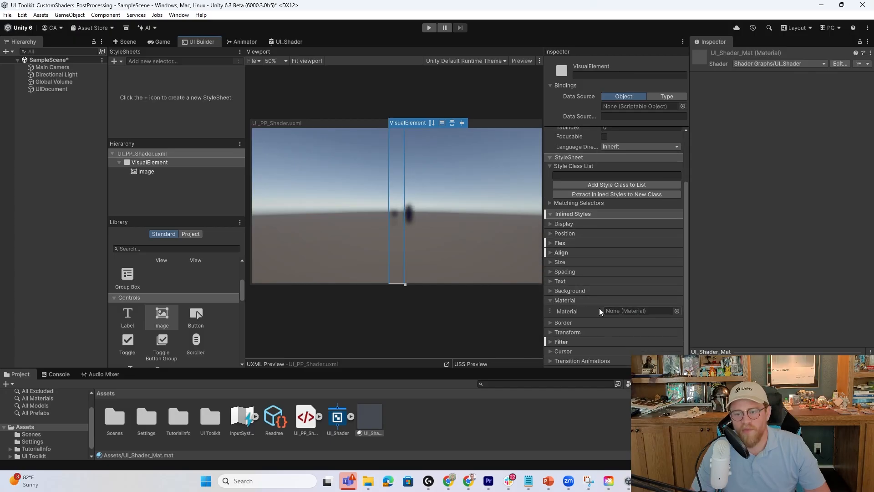
pyautogui.click(561, 341)
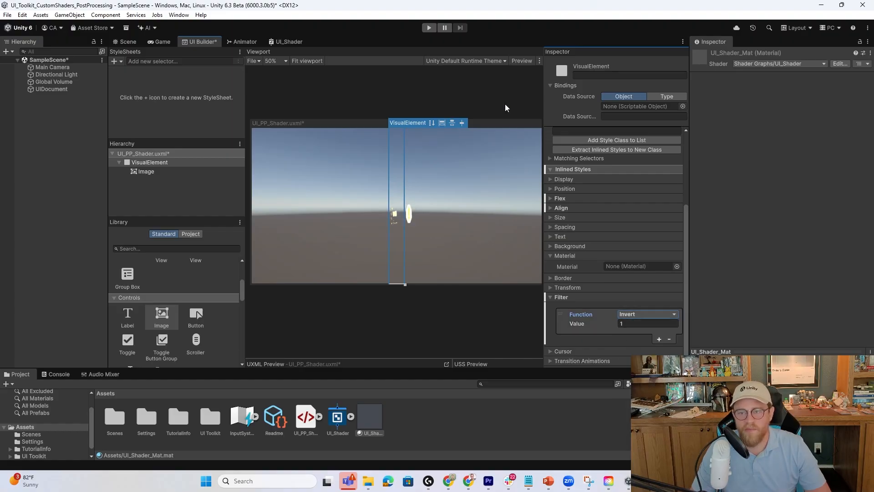
# Step: Save the document and run the game to see the inverted white image, then stop
pyautogui.click(251, 60)
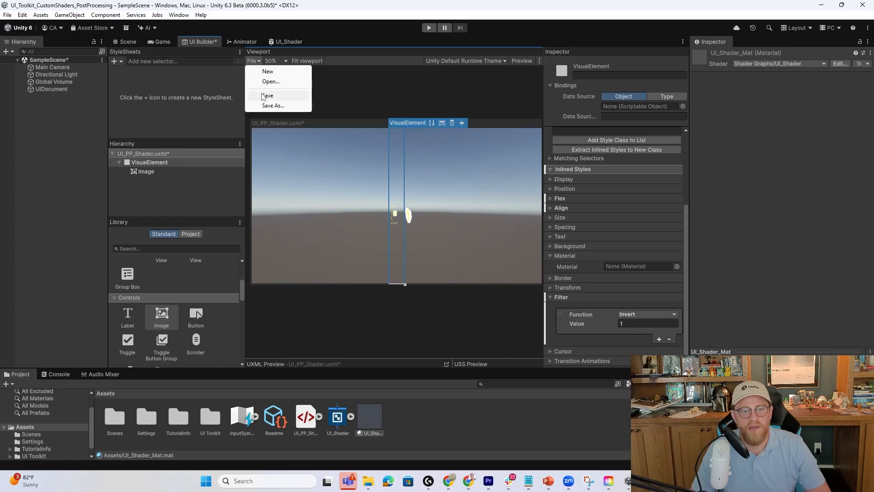
pyautogui.click(430, 28)
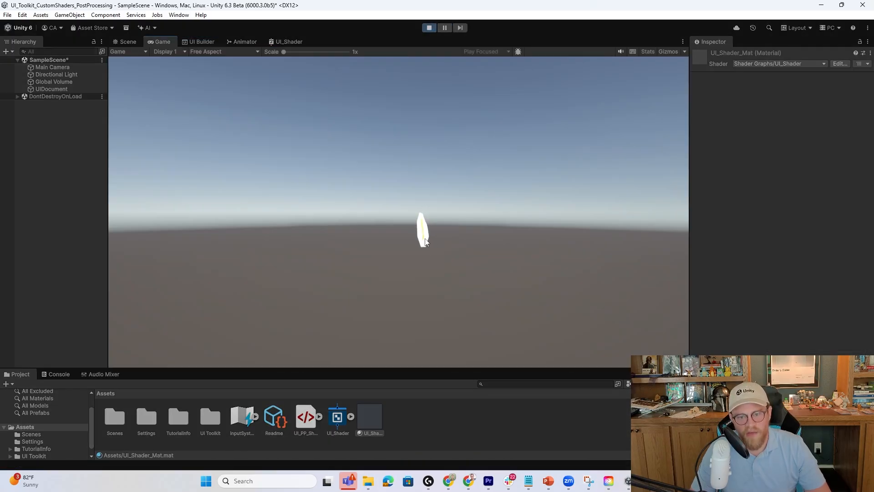
pyautogui.click(429, 28)
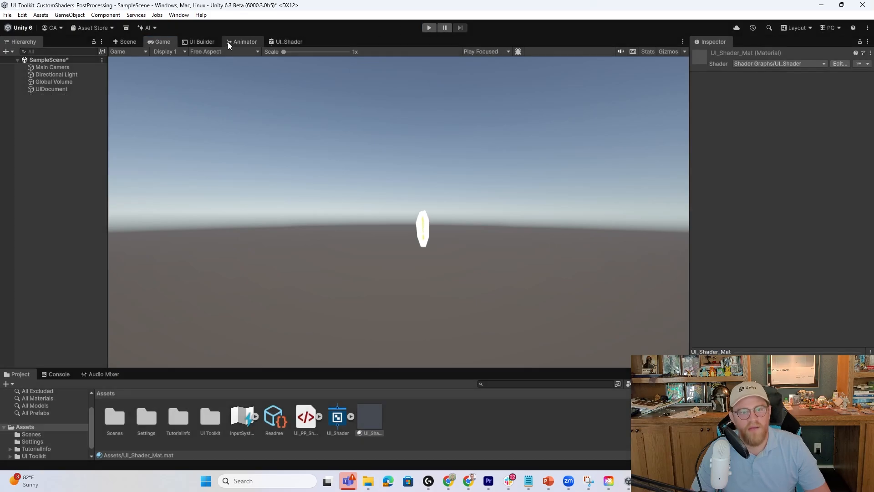
# Step: Set the container's filter Function to Sepia in UI Builder
pyautogui.click(199, 42)
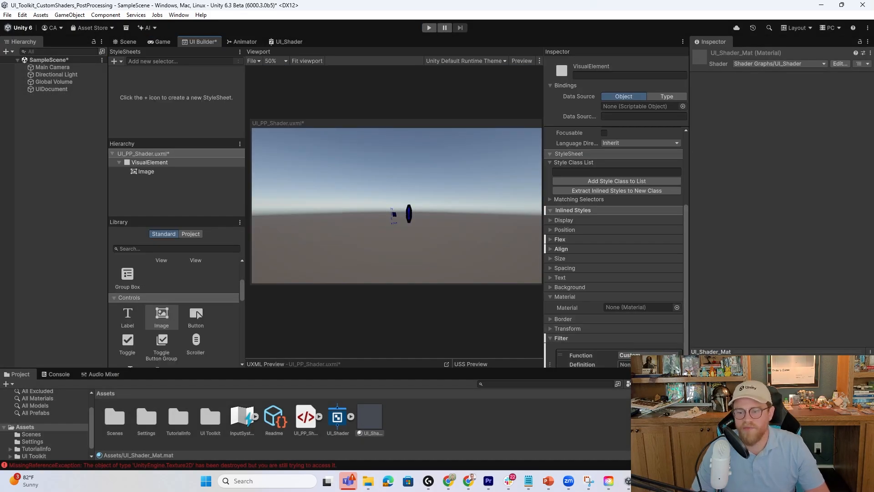
pyautogui.click(630, 355)
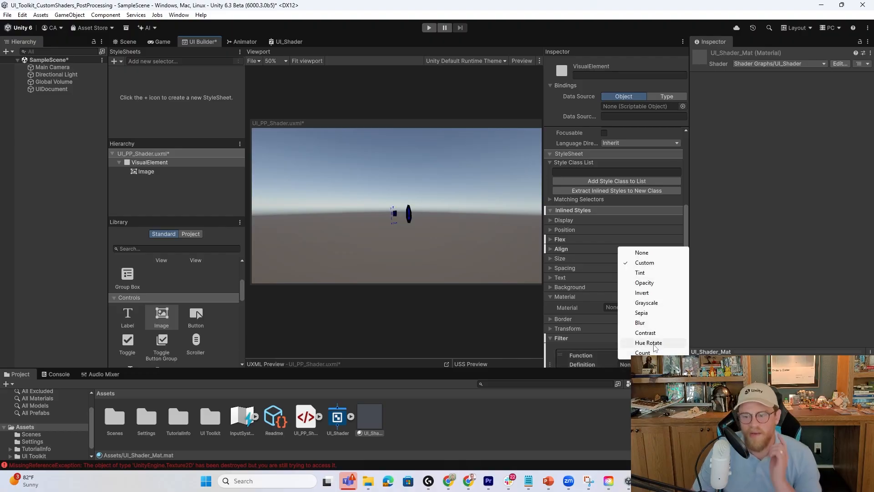
pyautogui.moveTo(655, 313)
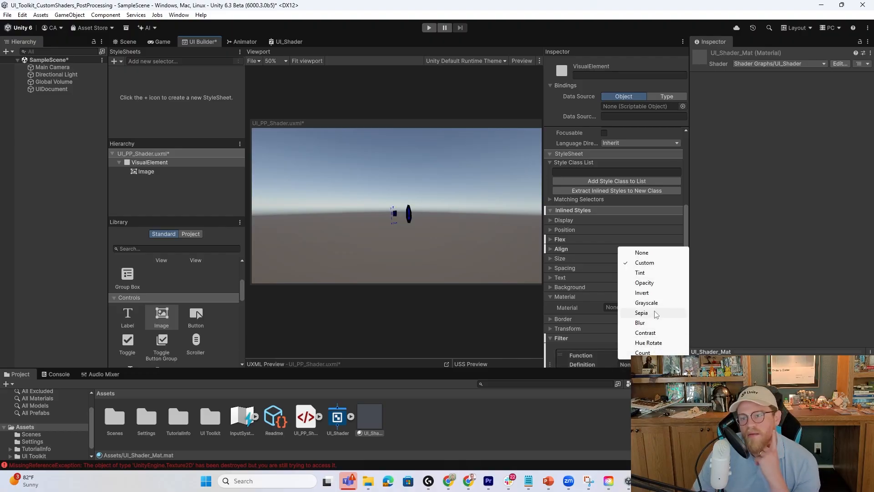
pyautogui.click(640, 313)
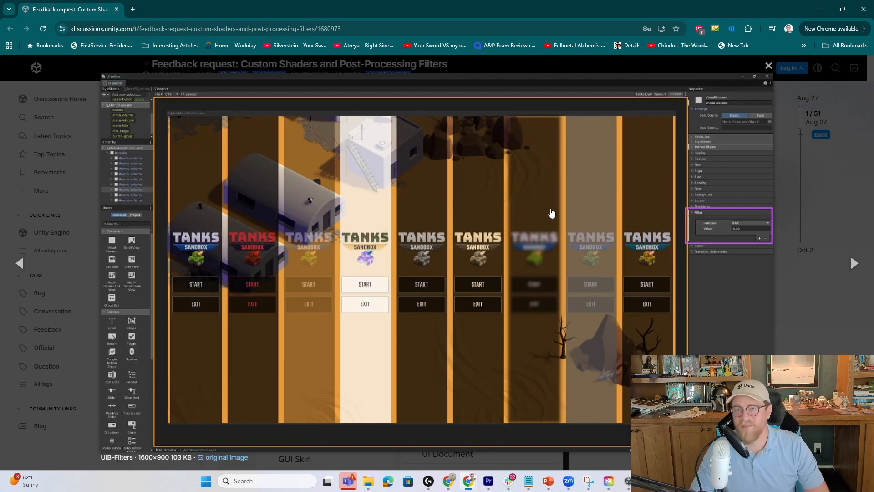
pyautogui.moveTo(539, 176)
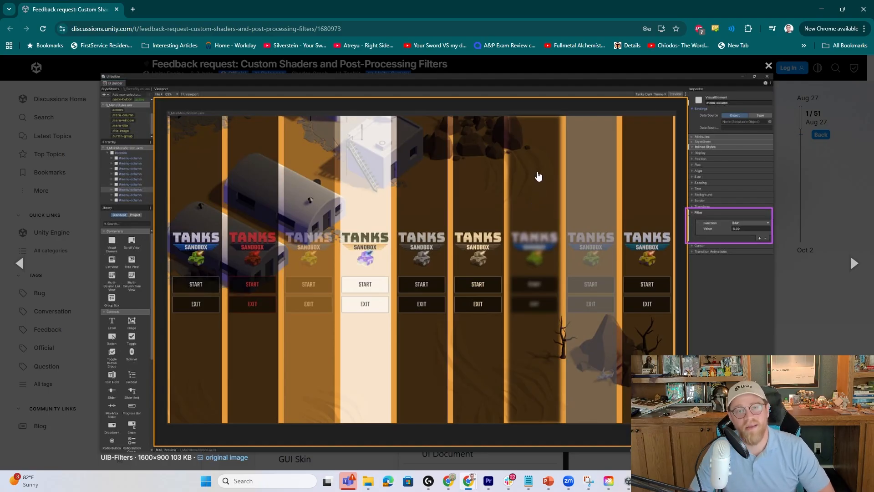